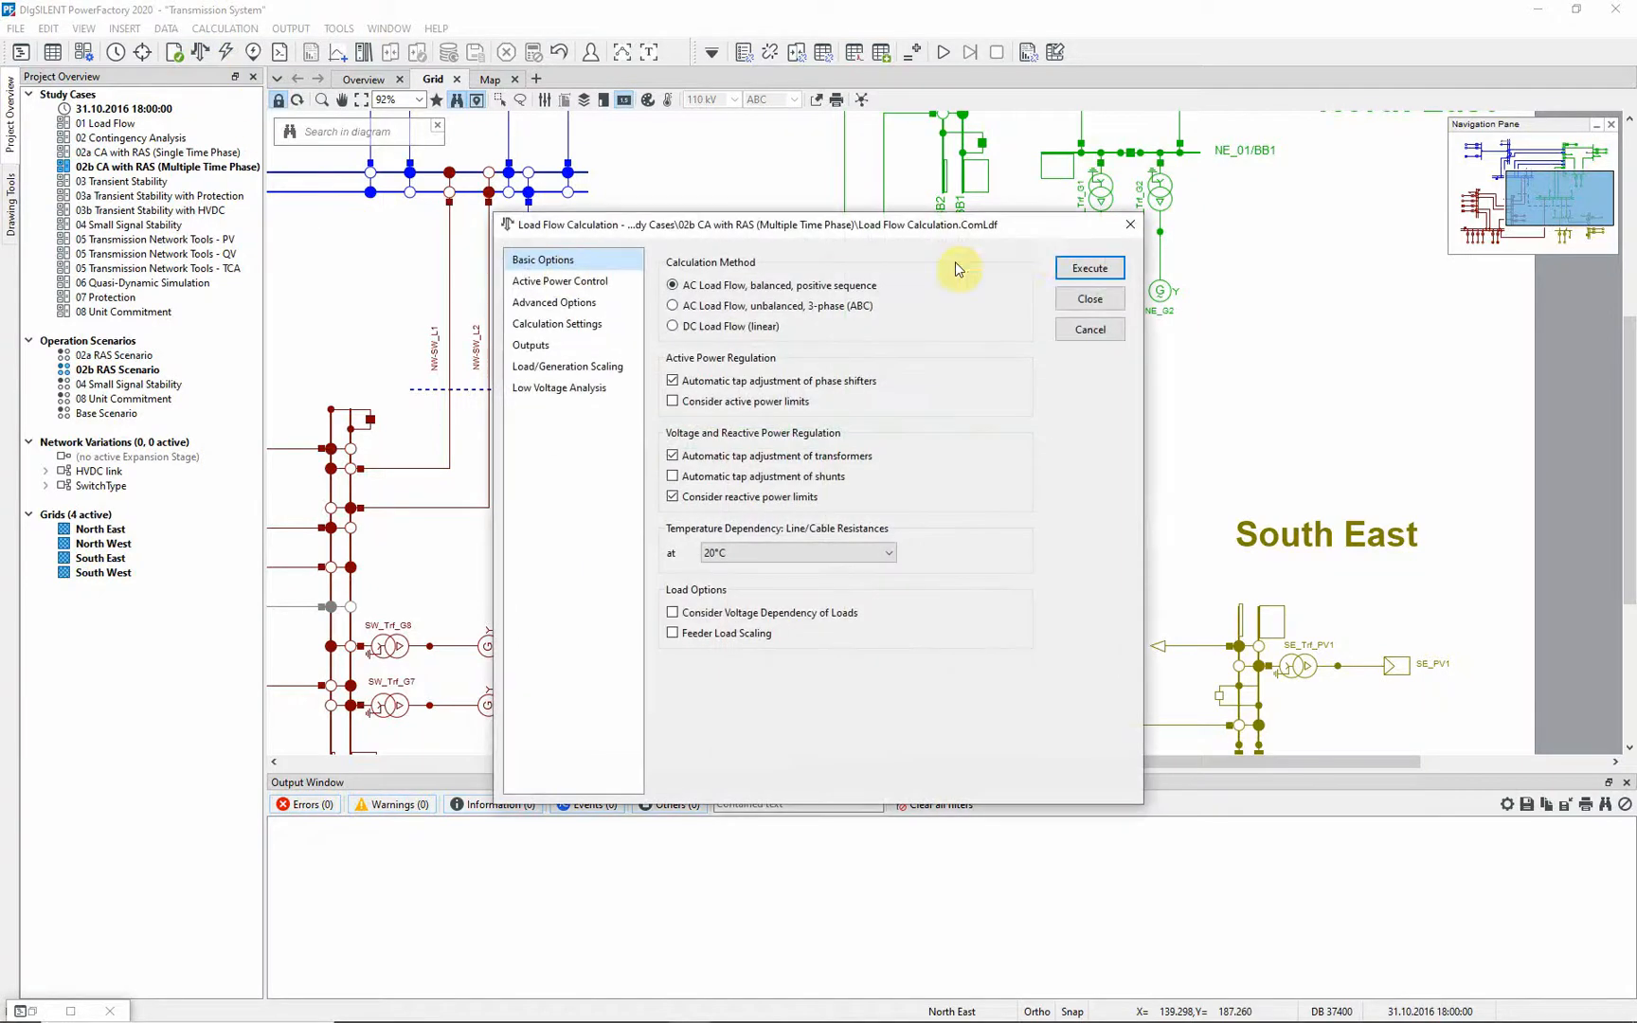
Run the base load flow, then calculate the NE_L1 and NE_L2 double outage.
click(1088, 267)
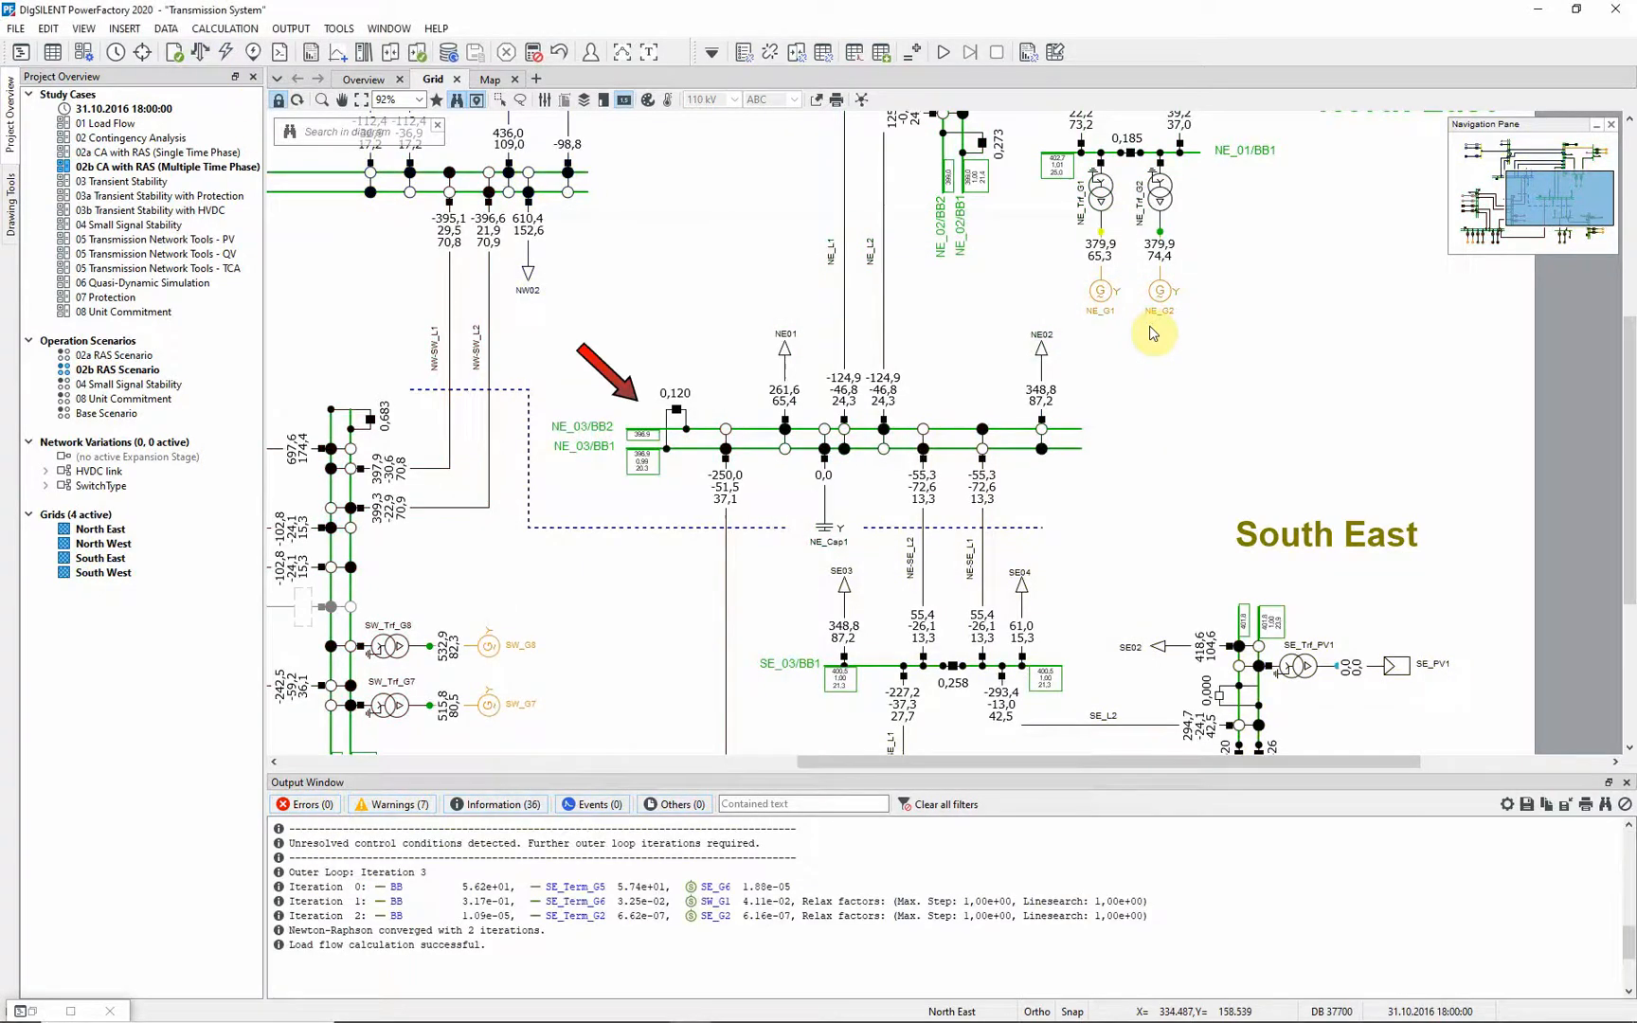
mouse_move(1153, 337)
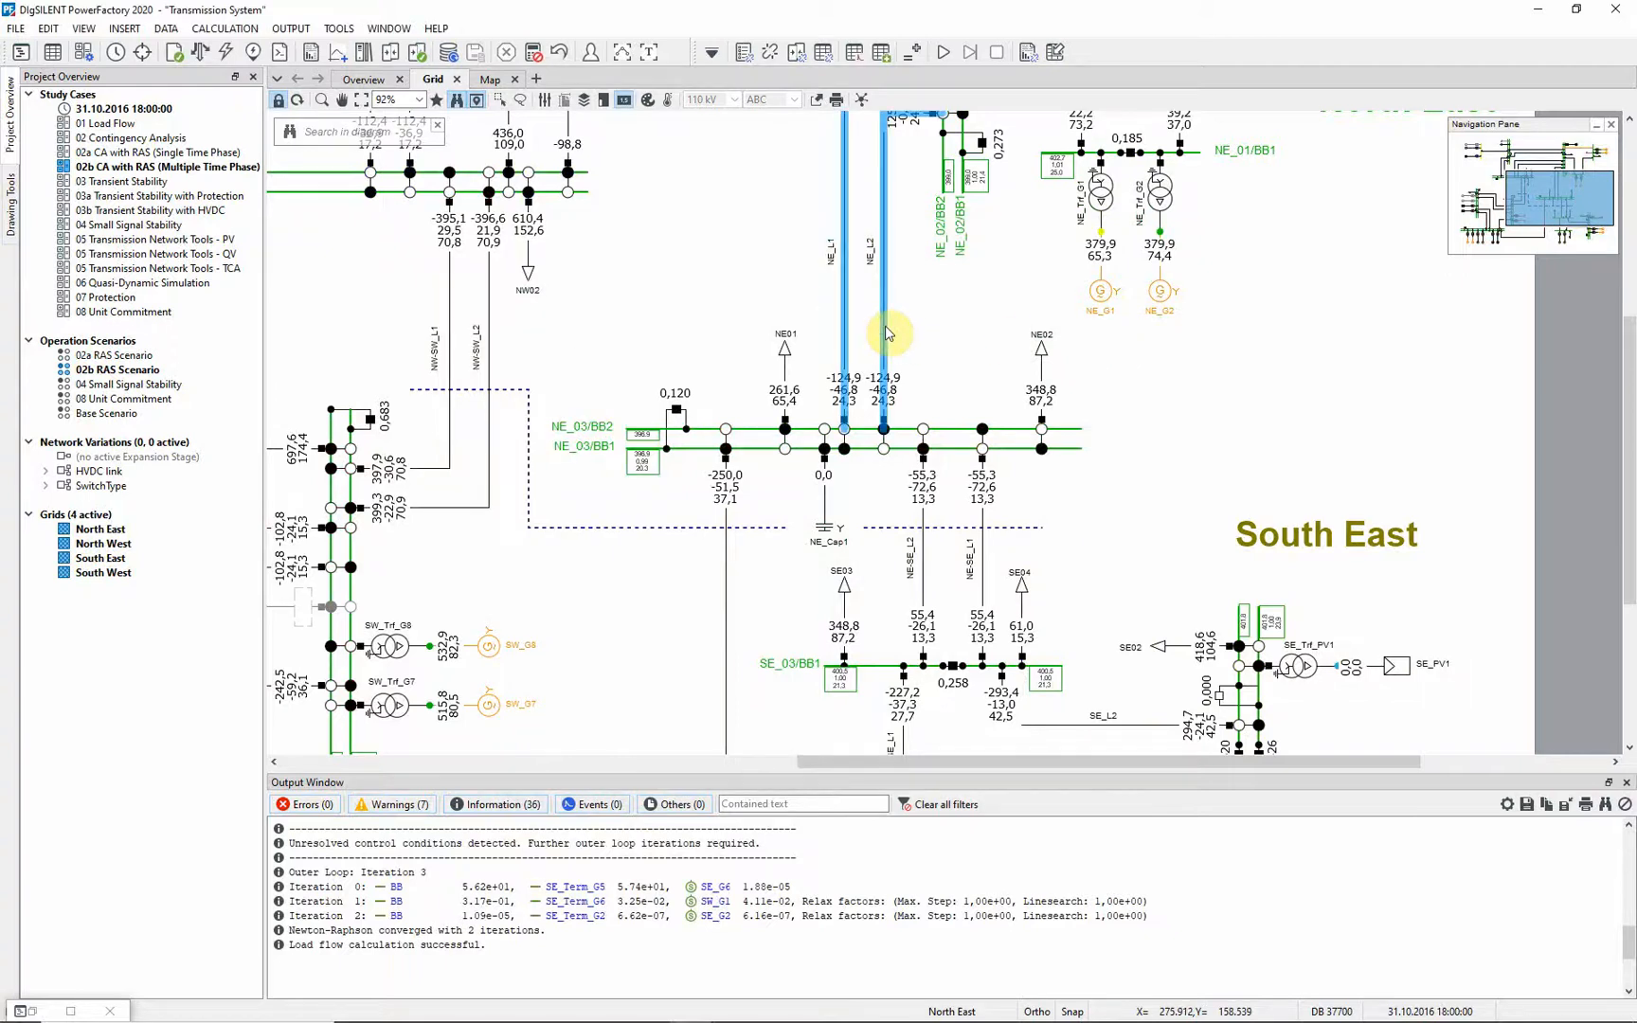
right_click(887, 333)
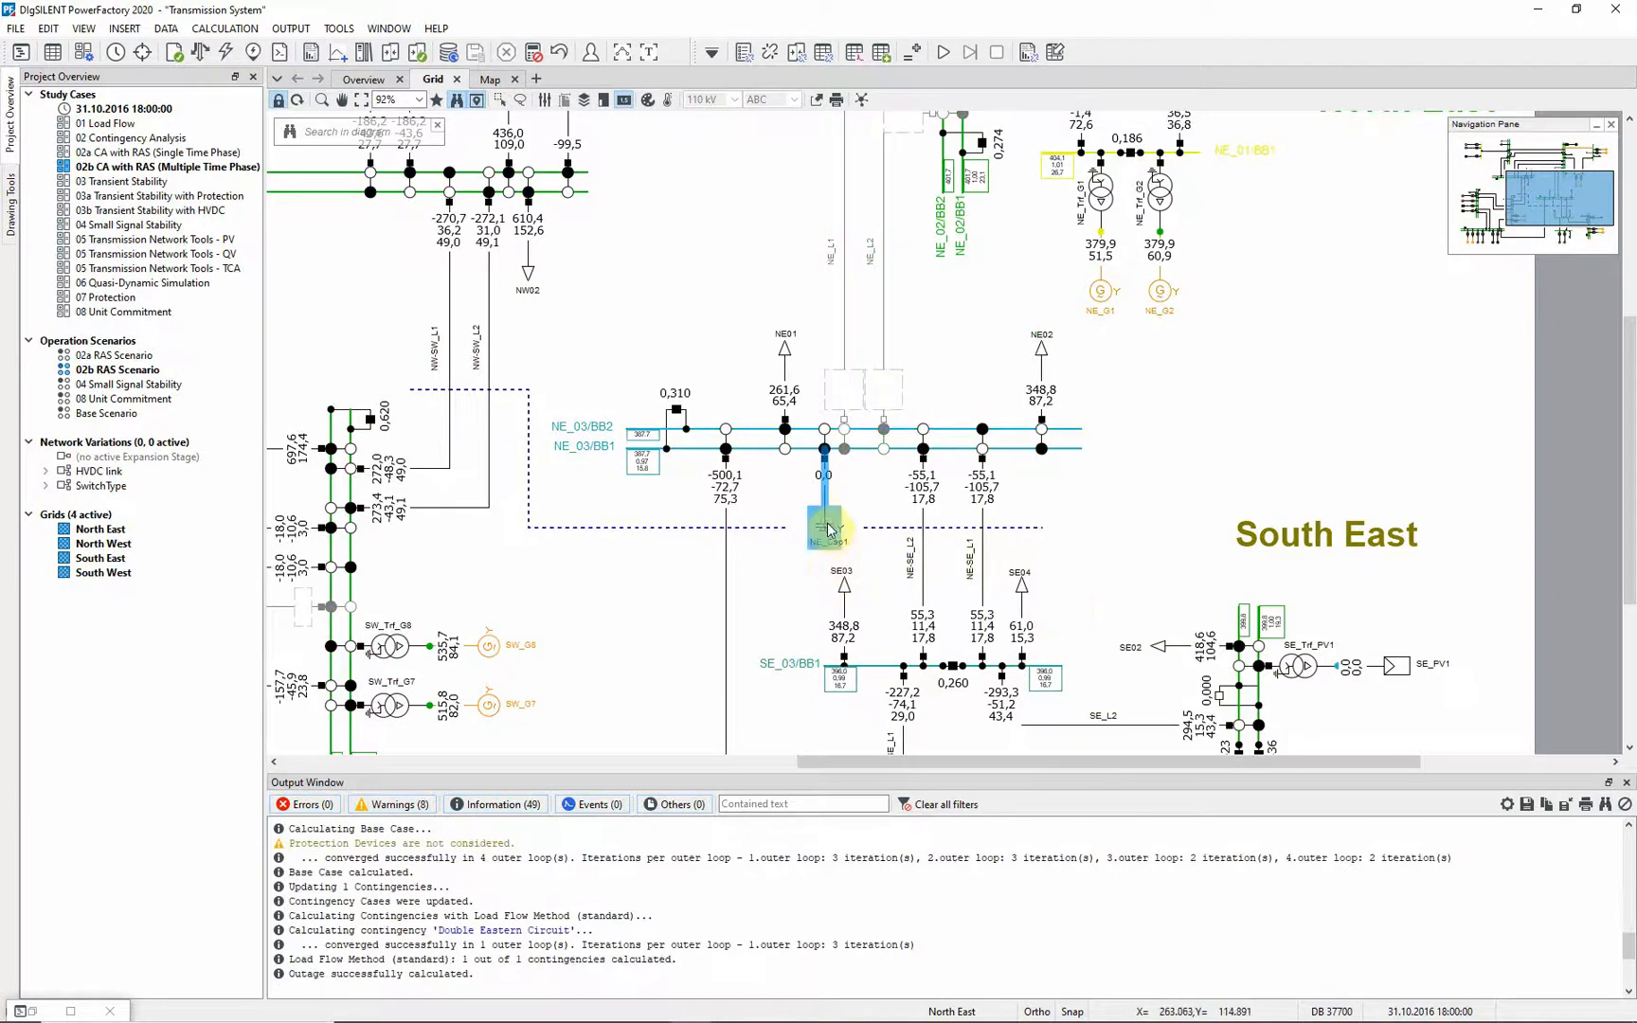
Open the Contingency Analysis command showing one contingency considered.
double_click(828, 530)
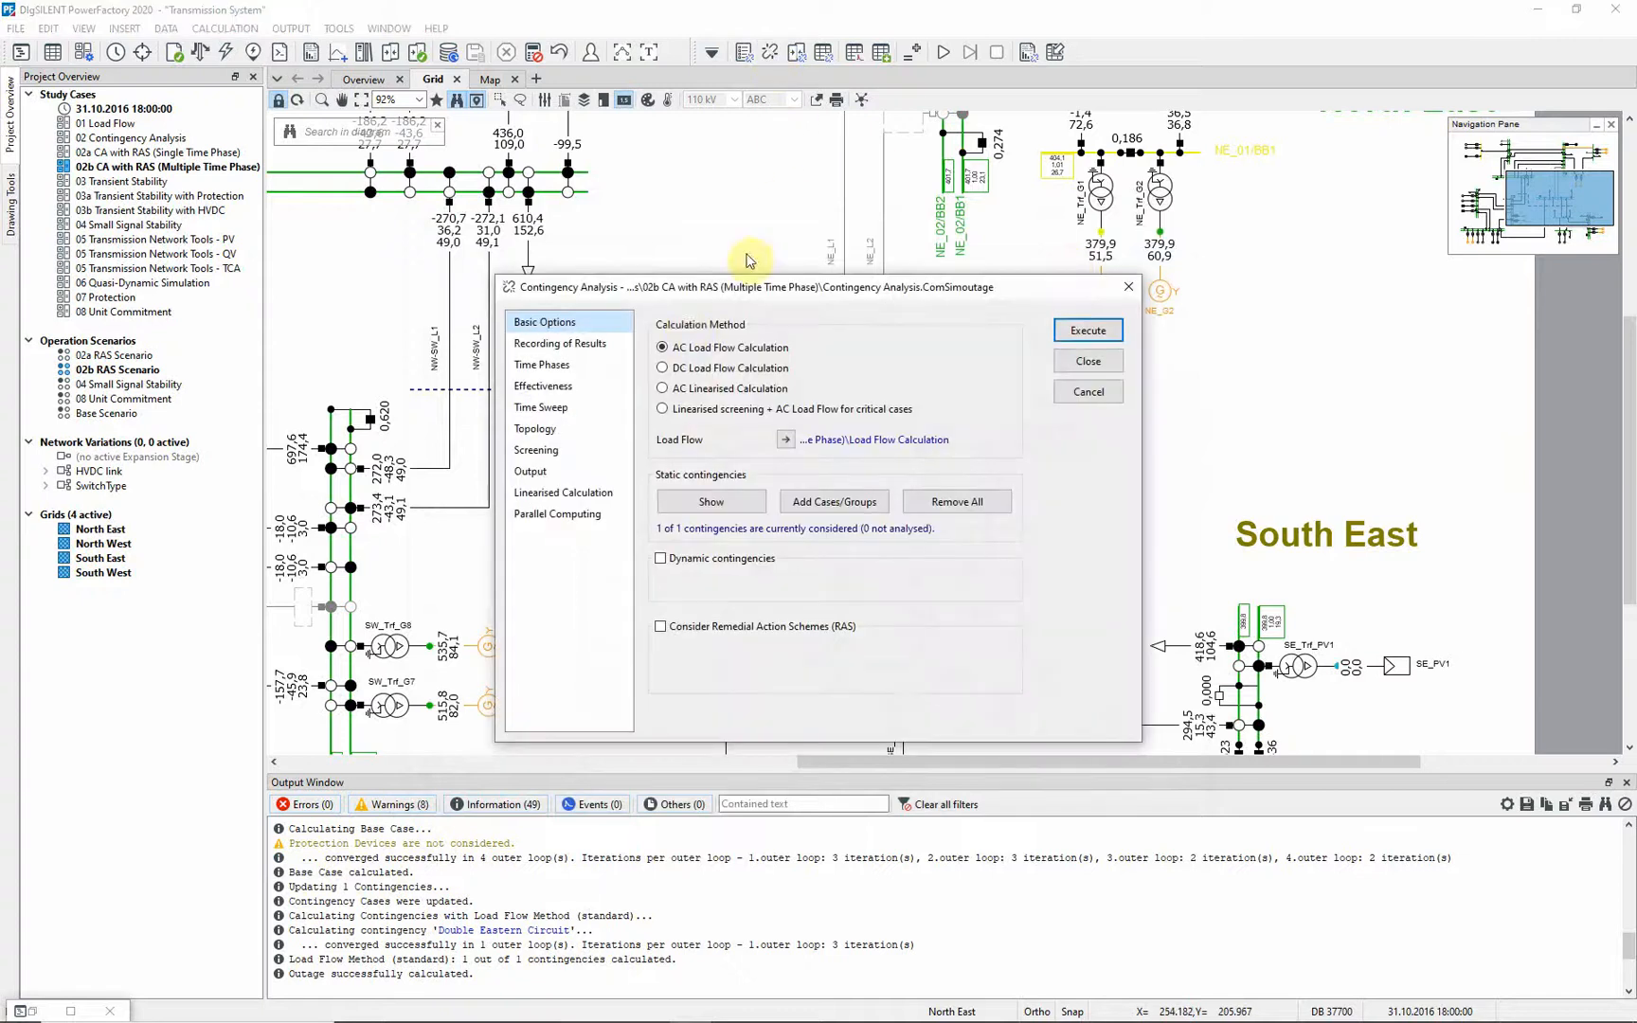
Set Multiple Time Phases (2, 3, 4, 5 minutes) and execute the contingency analysis.
click(542, 364)
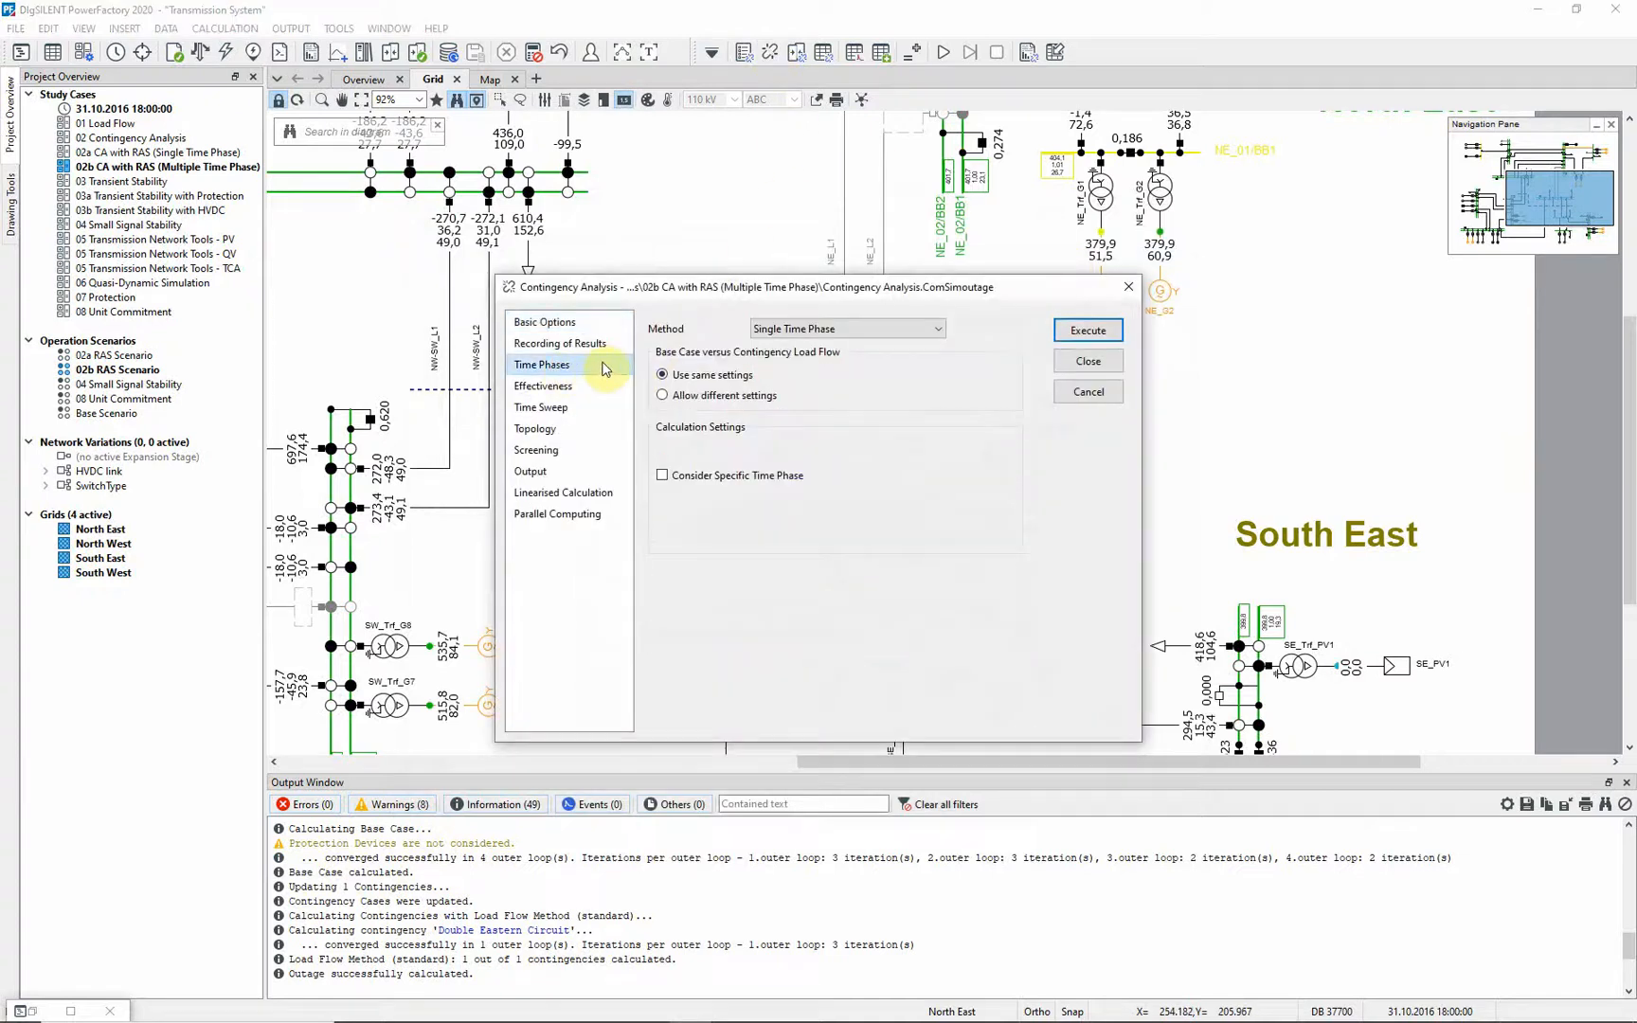
click(846, 328)
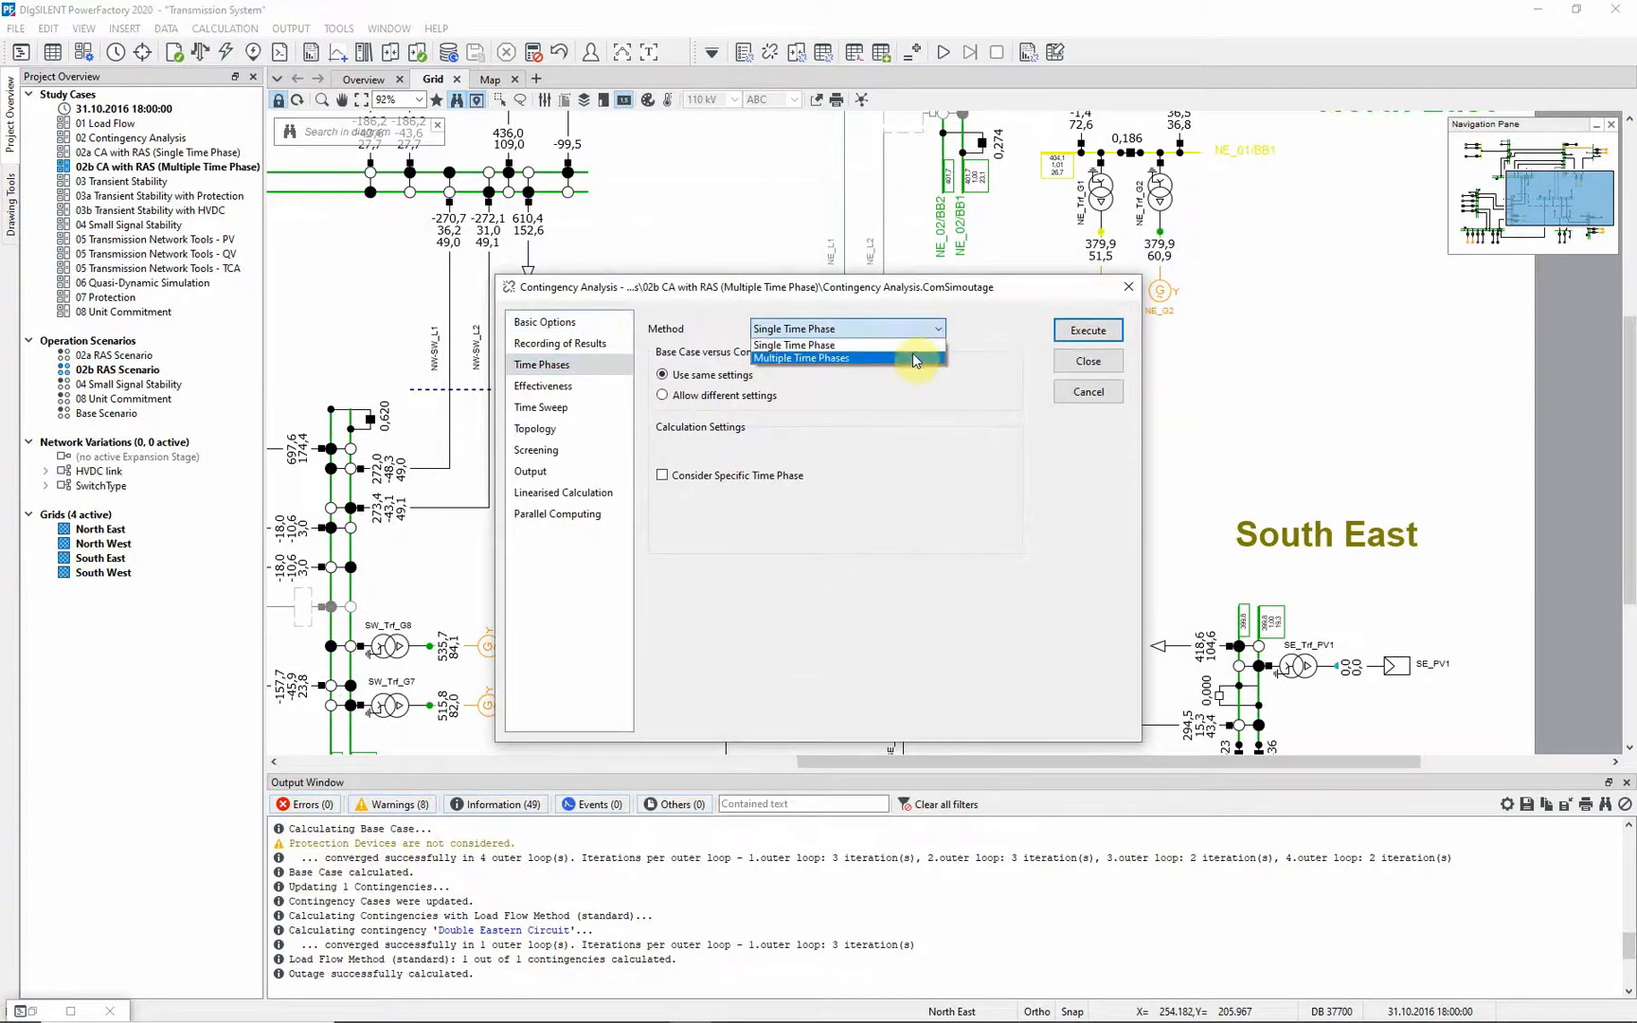
click(799, 358)
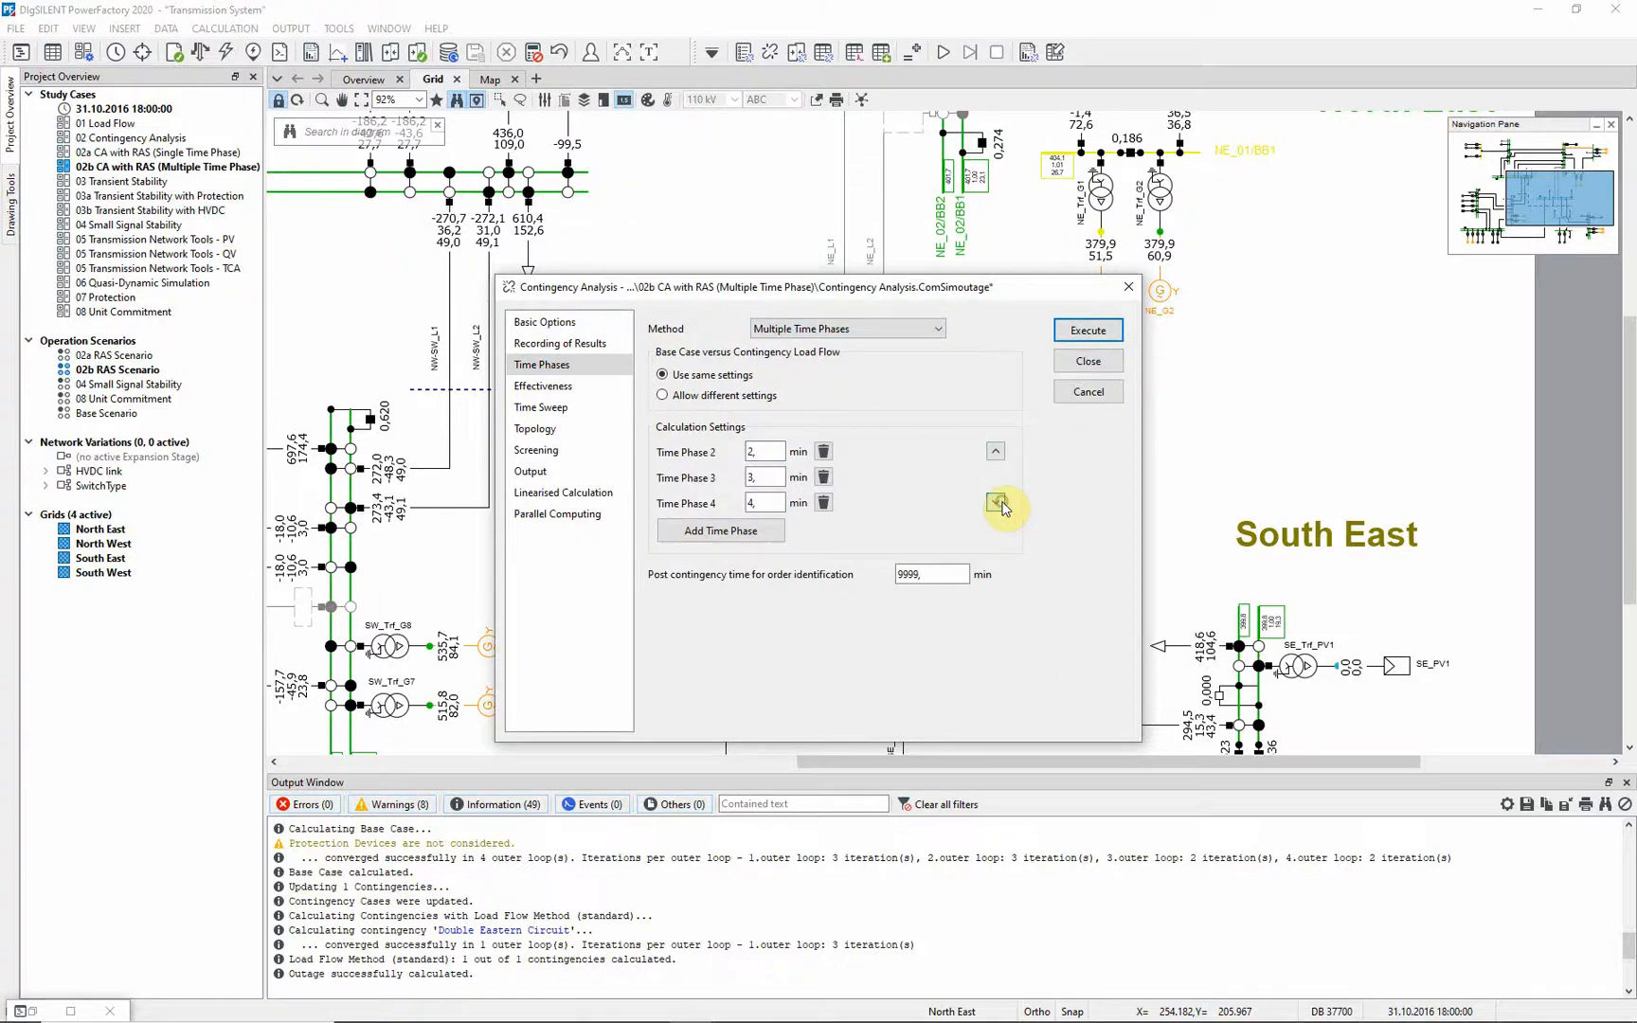
click(995, 503)
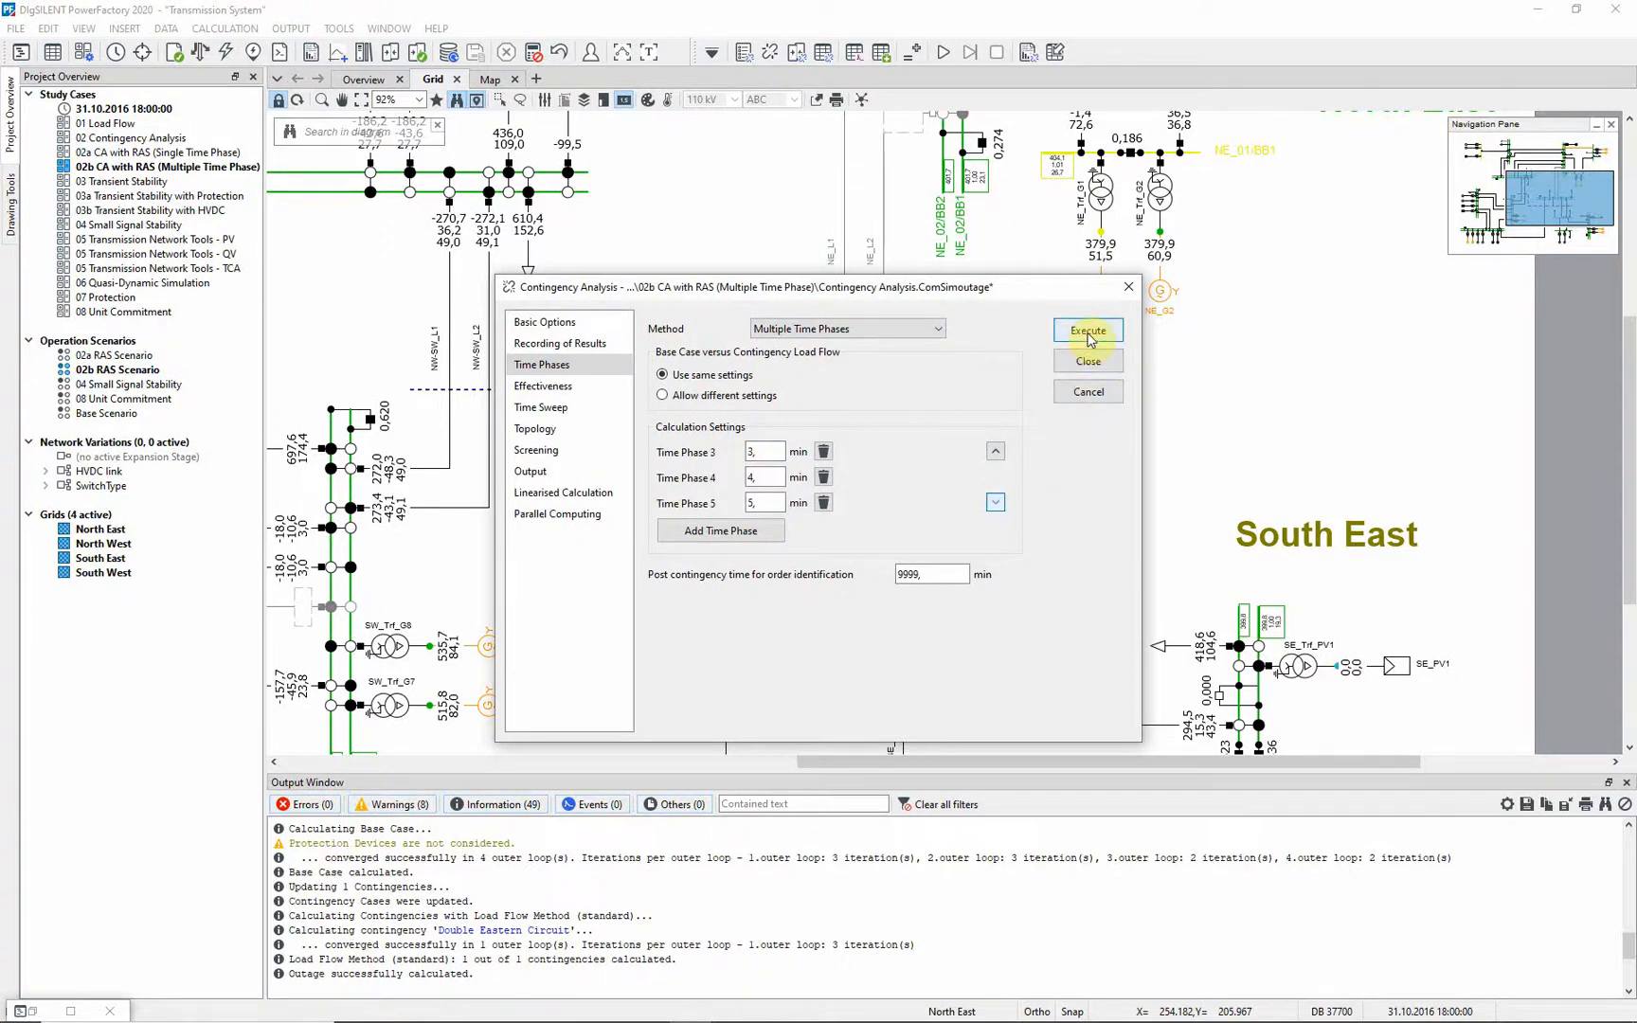
click(1087, 329)
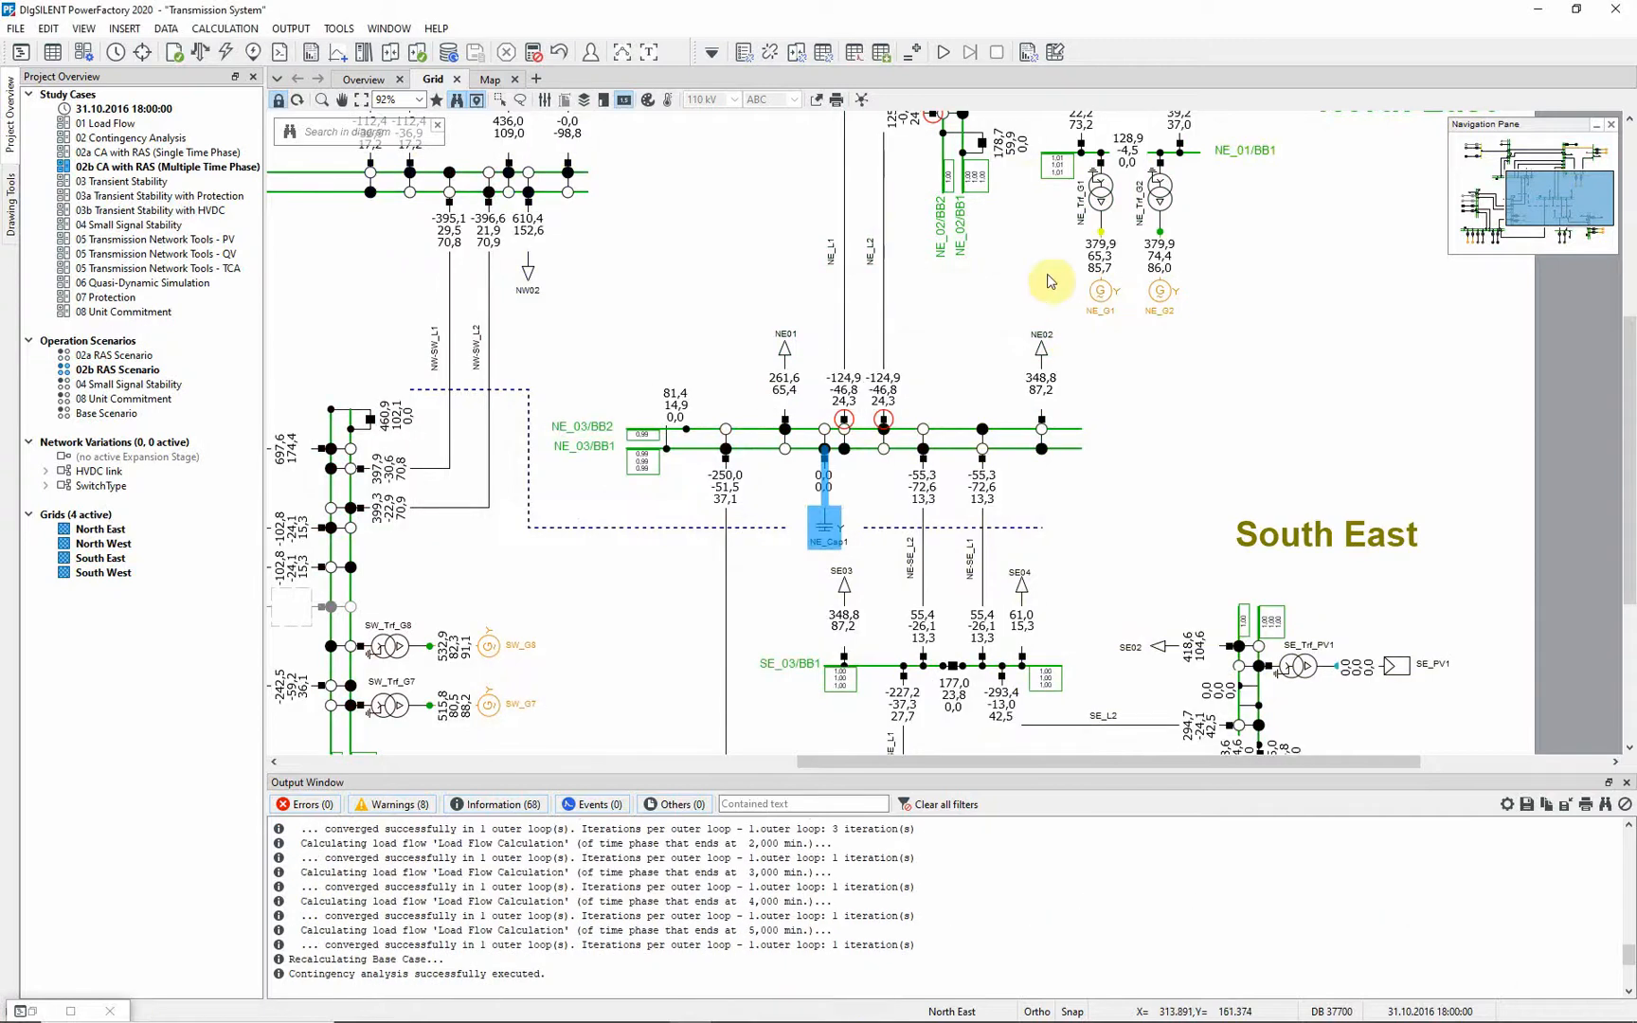
click(1031, 53)
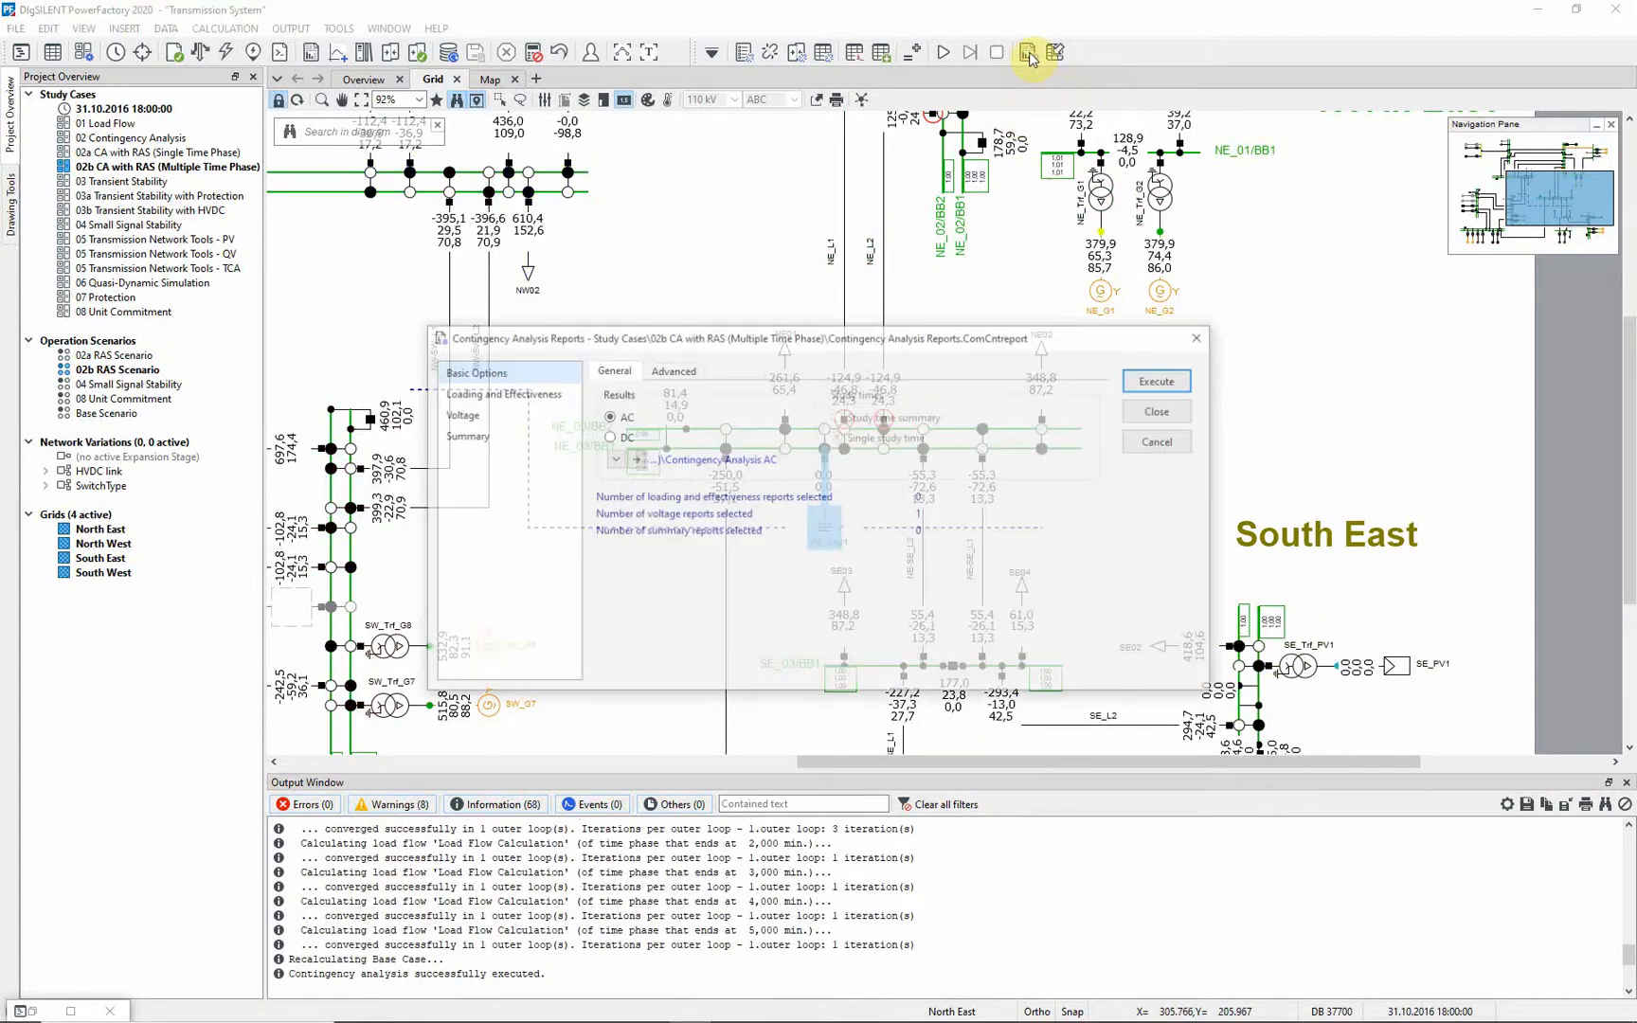
click(458, 415)
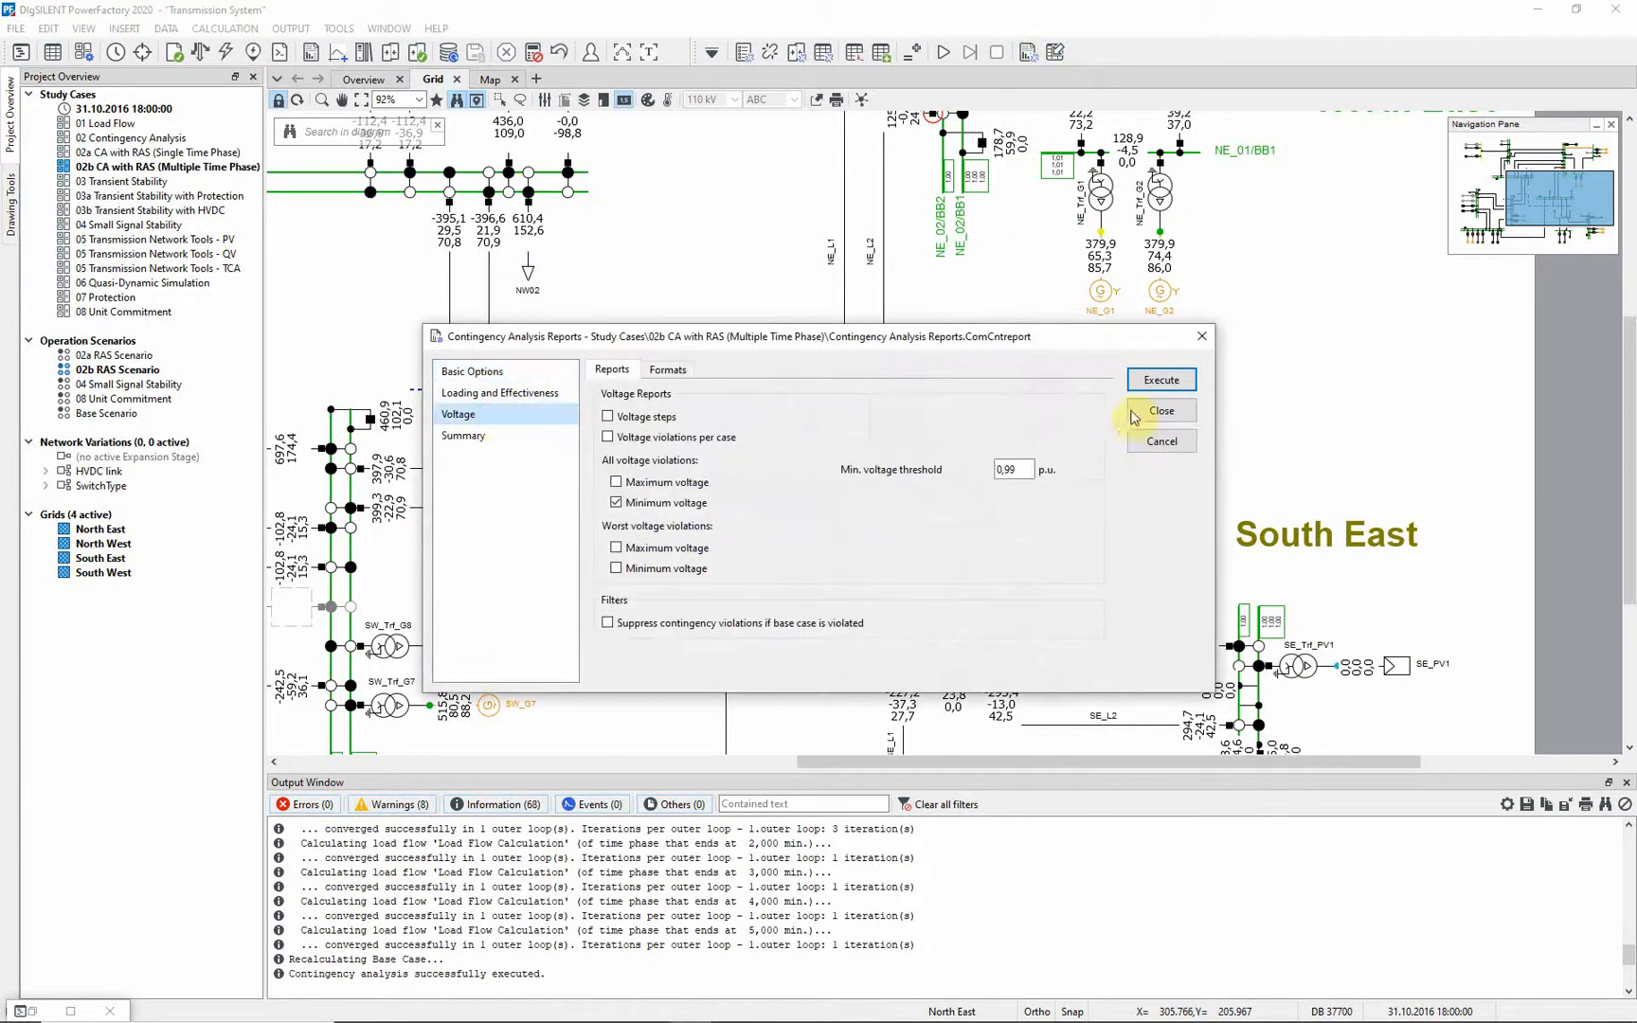
click(1160, 379)
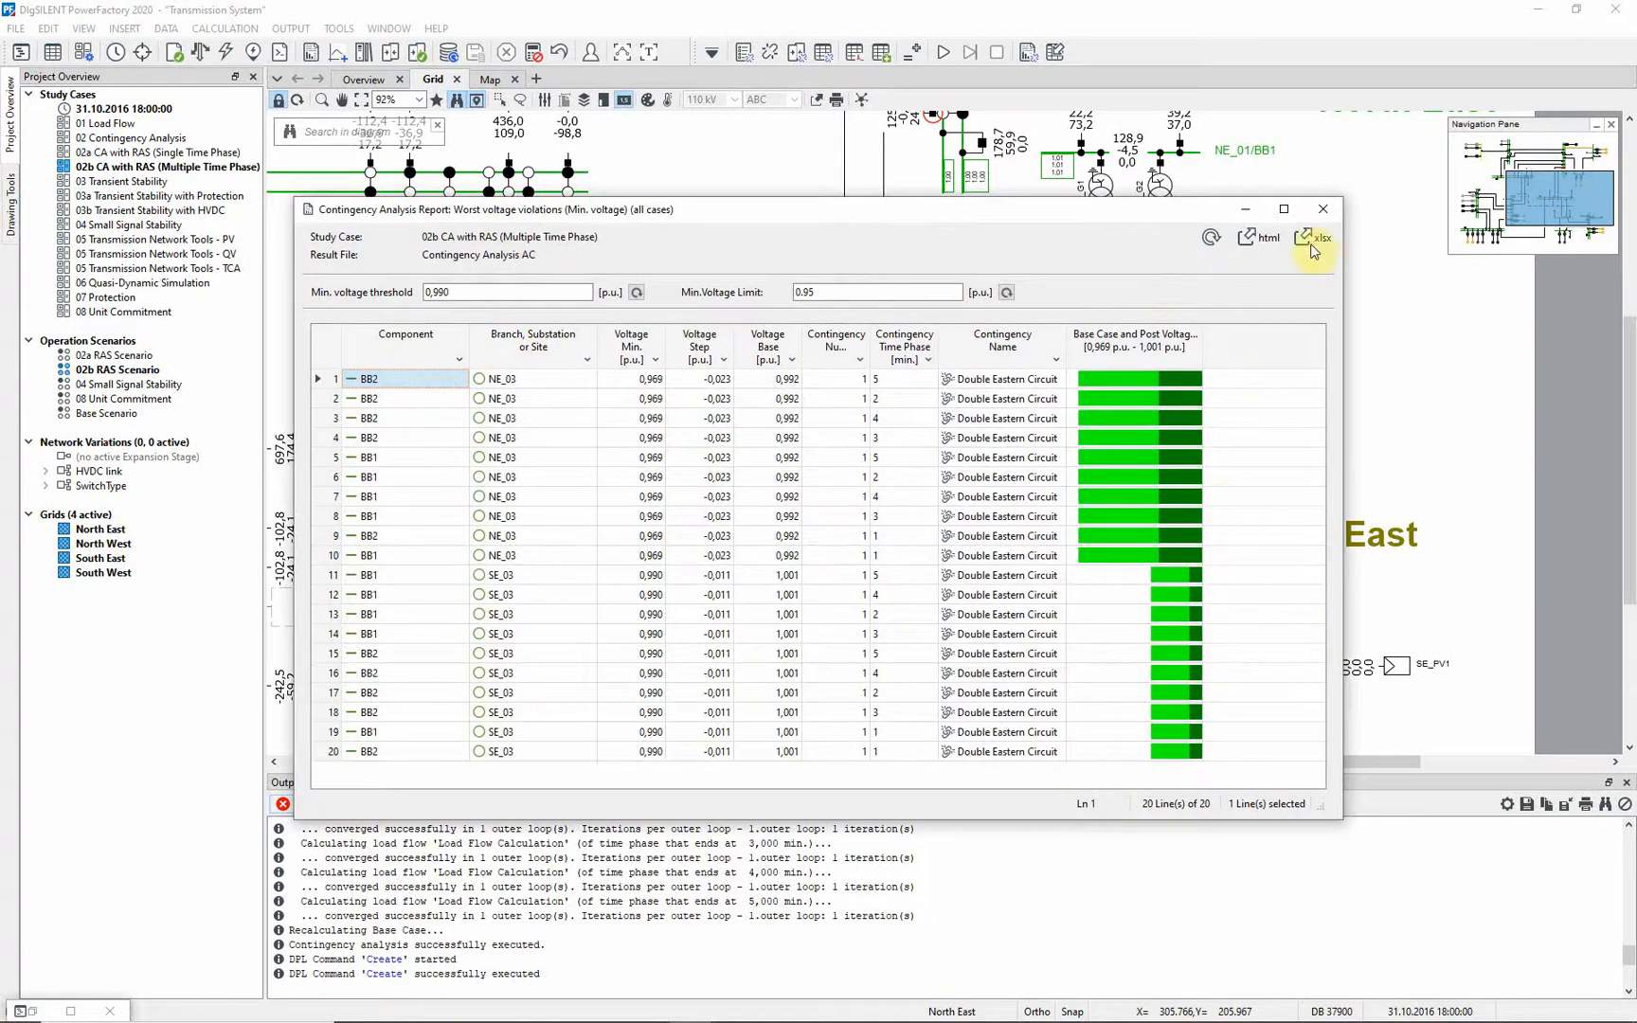
click(1322, 208)
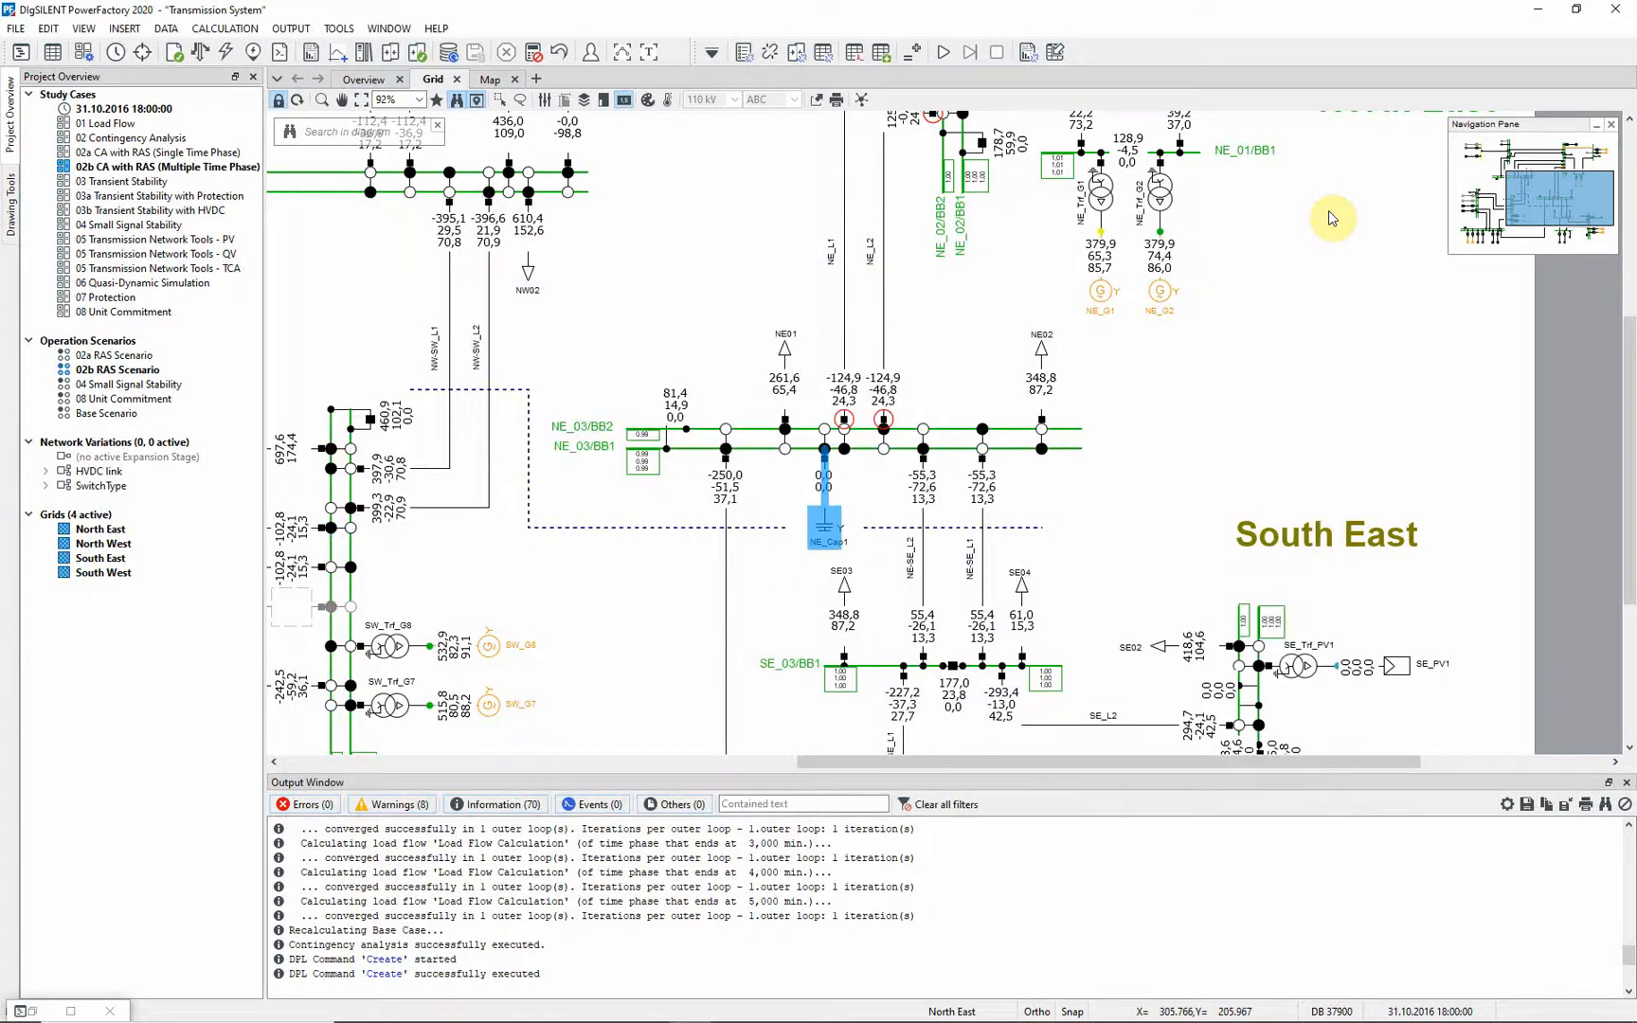
Enable remedial action schemes and inspect 'Tap NE_Cap1 for low volts' with its NE_03 trigger.
click(770, 51)
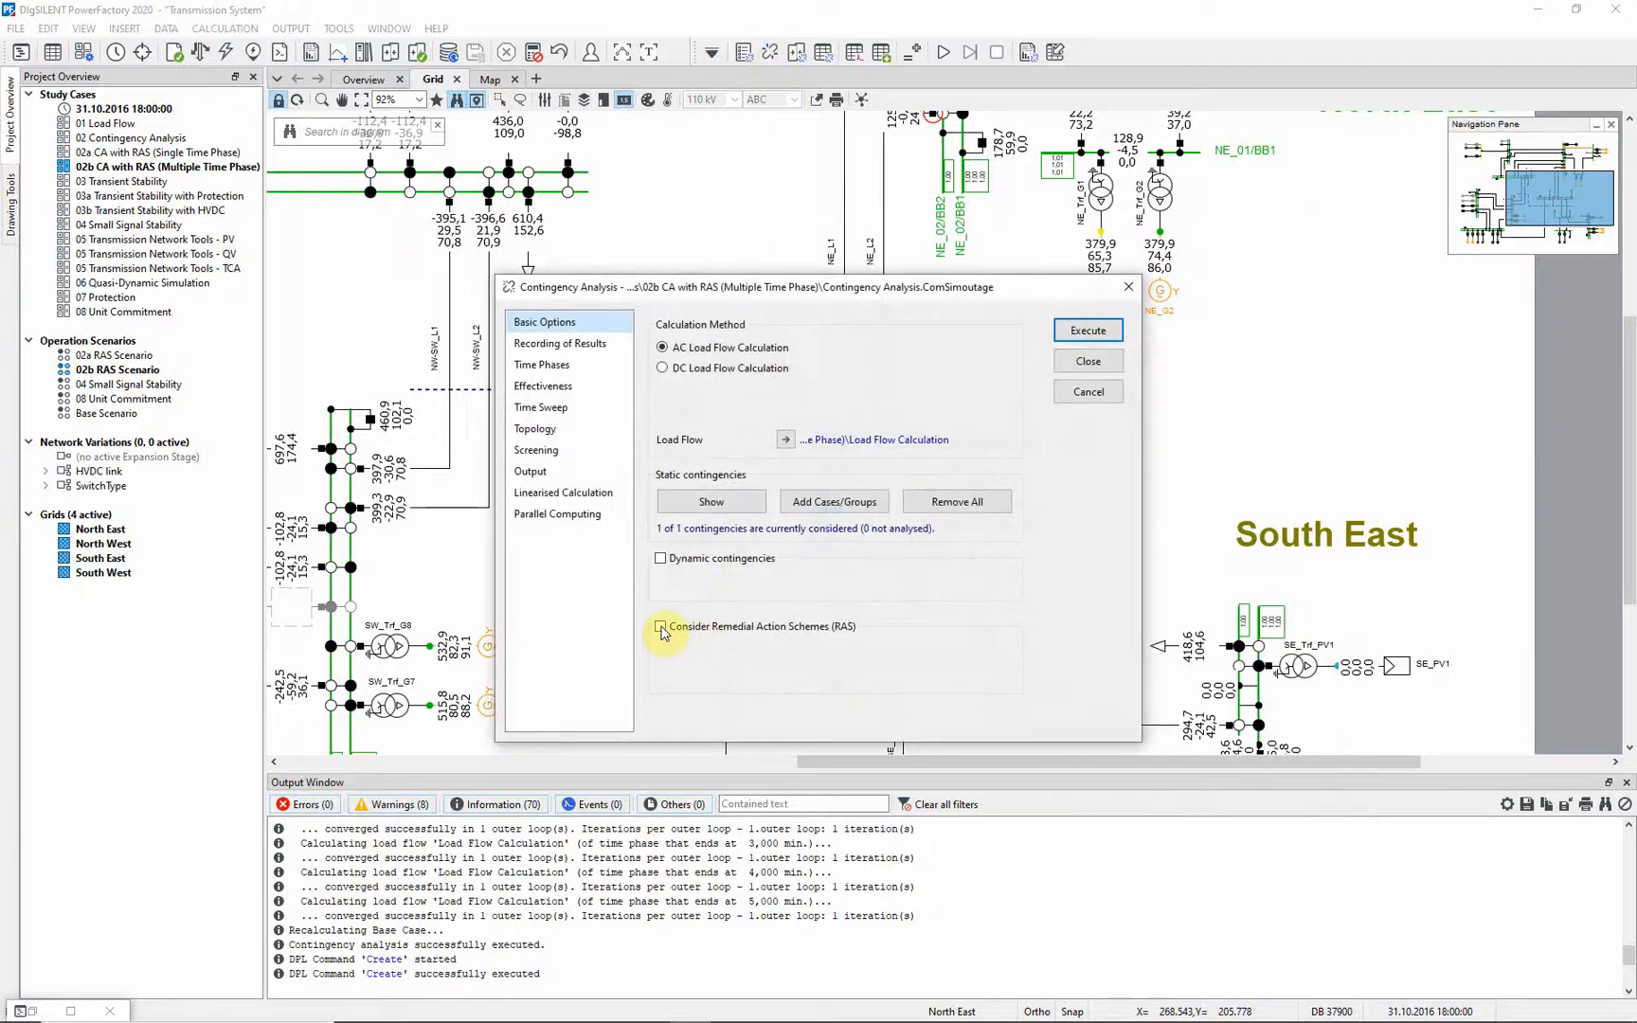
click(661, 627)
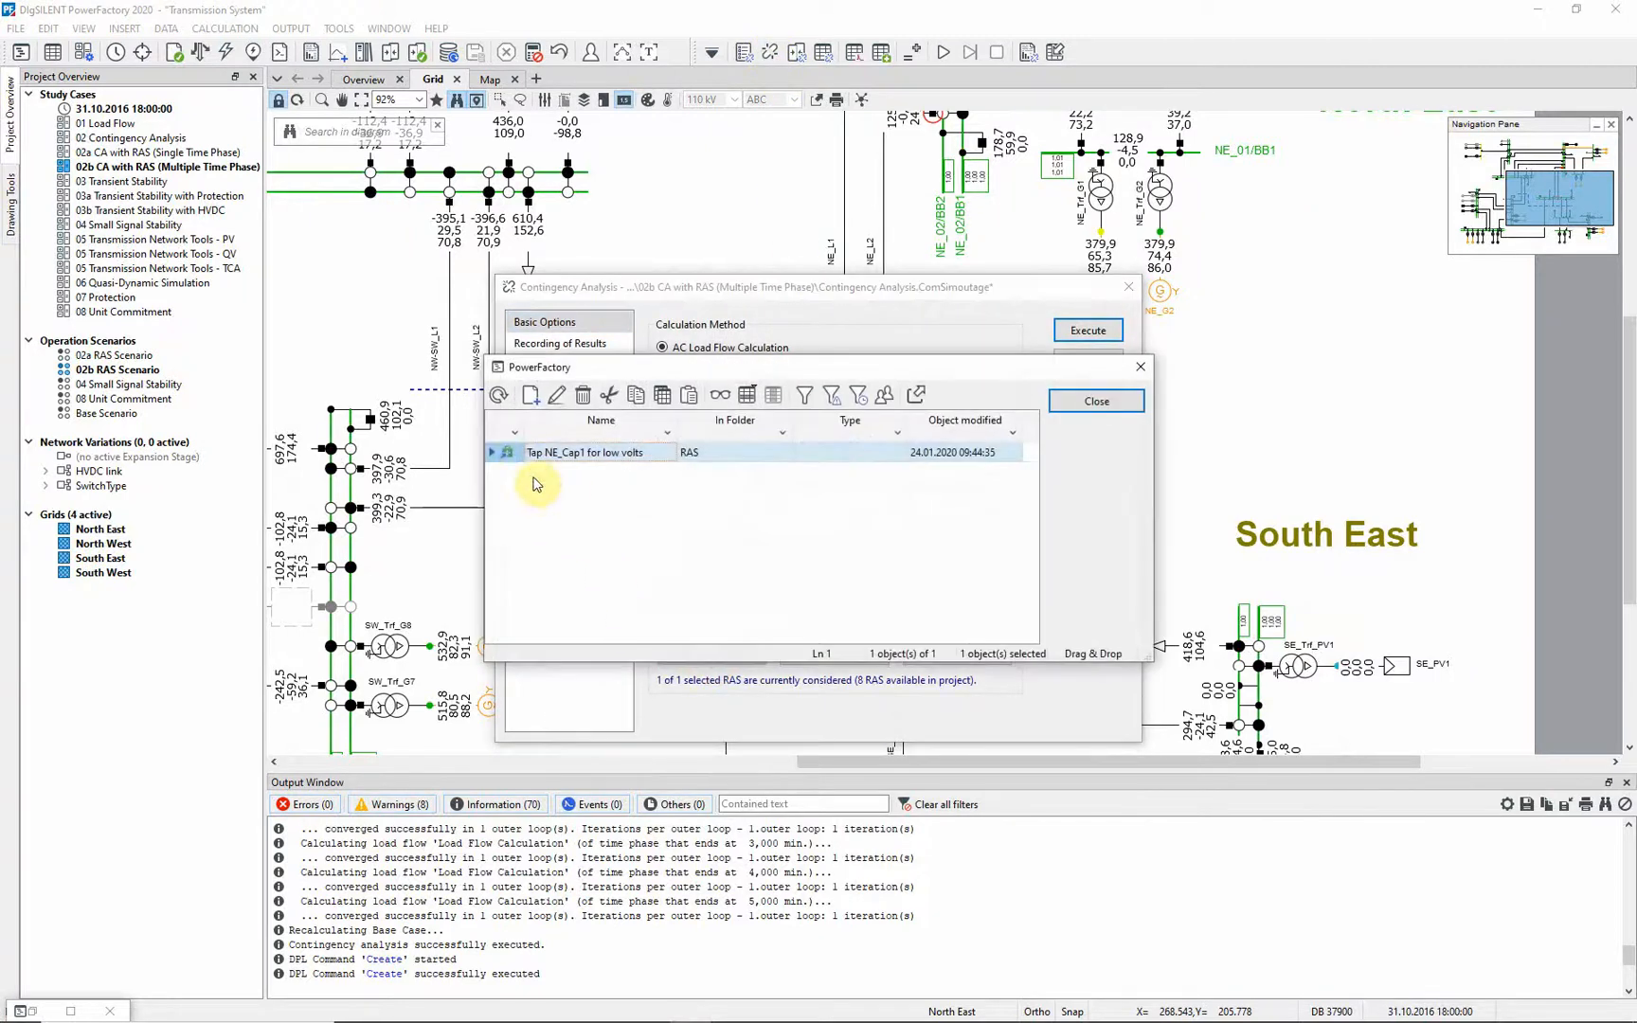
double_click(593, 451)
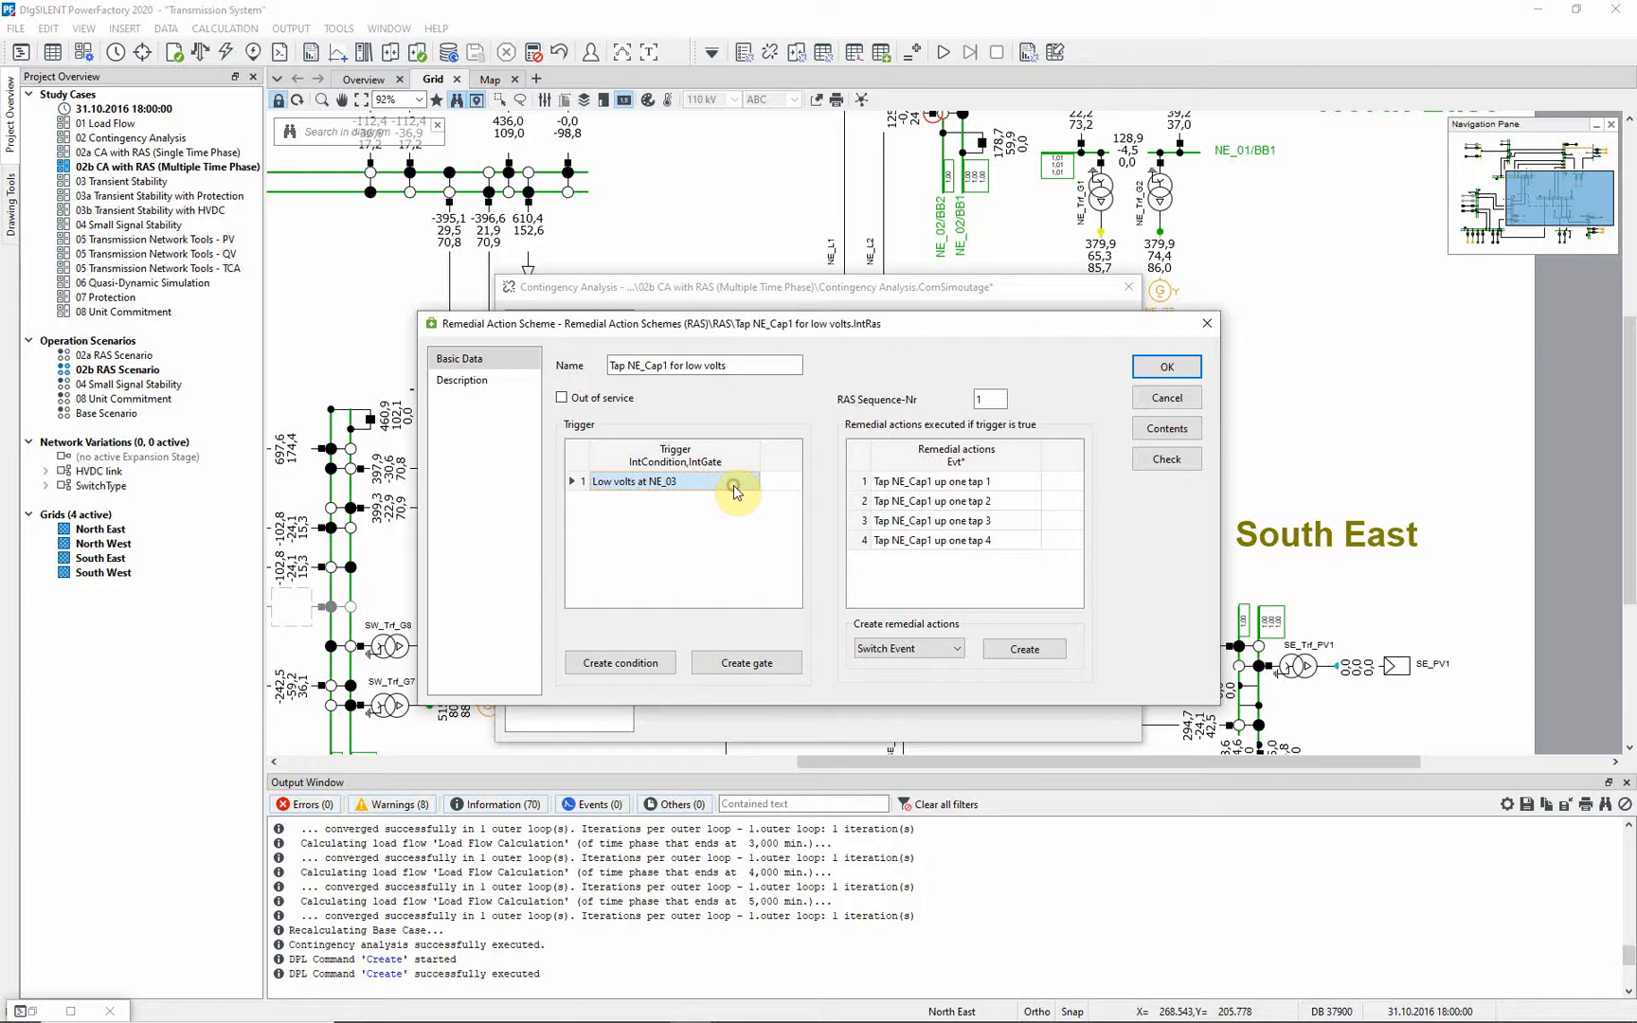
double_click(637, 481)
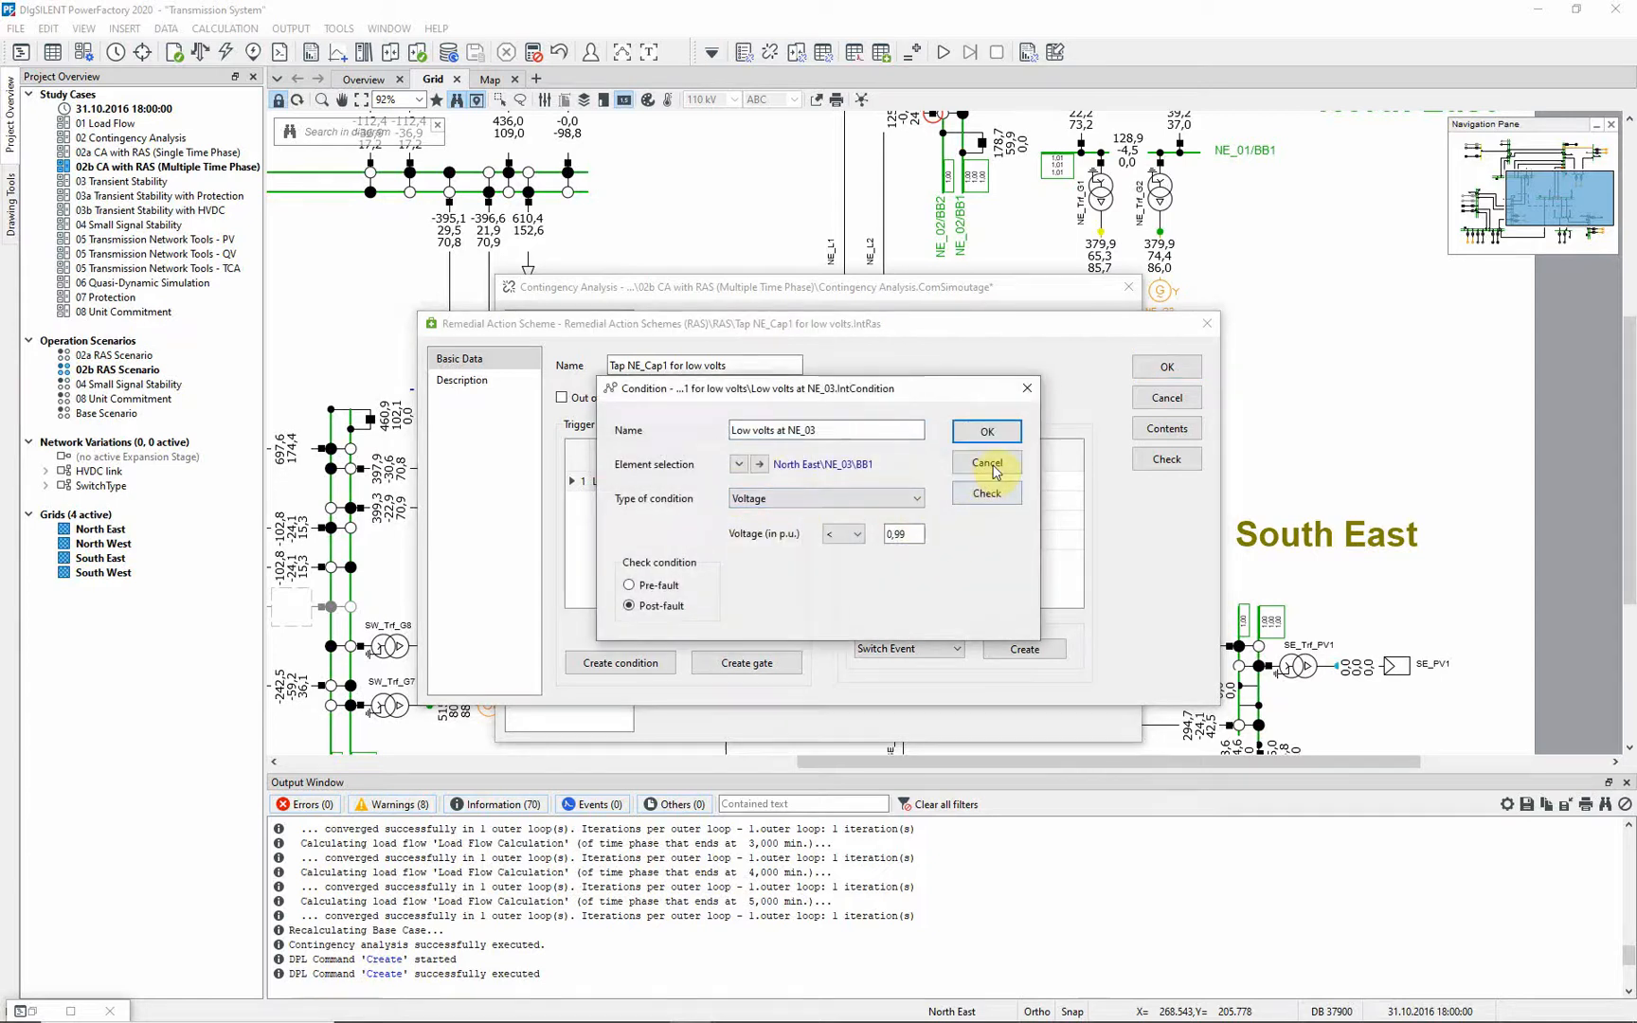
click(985, 462)
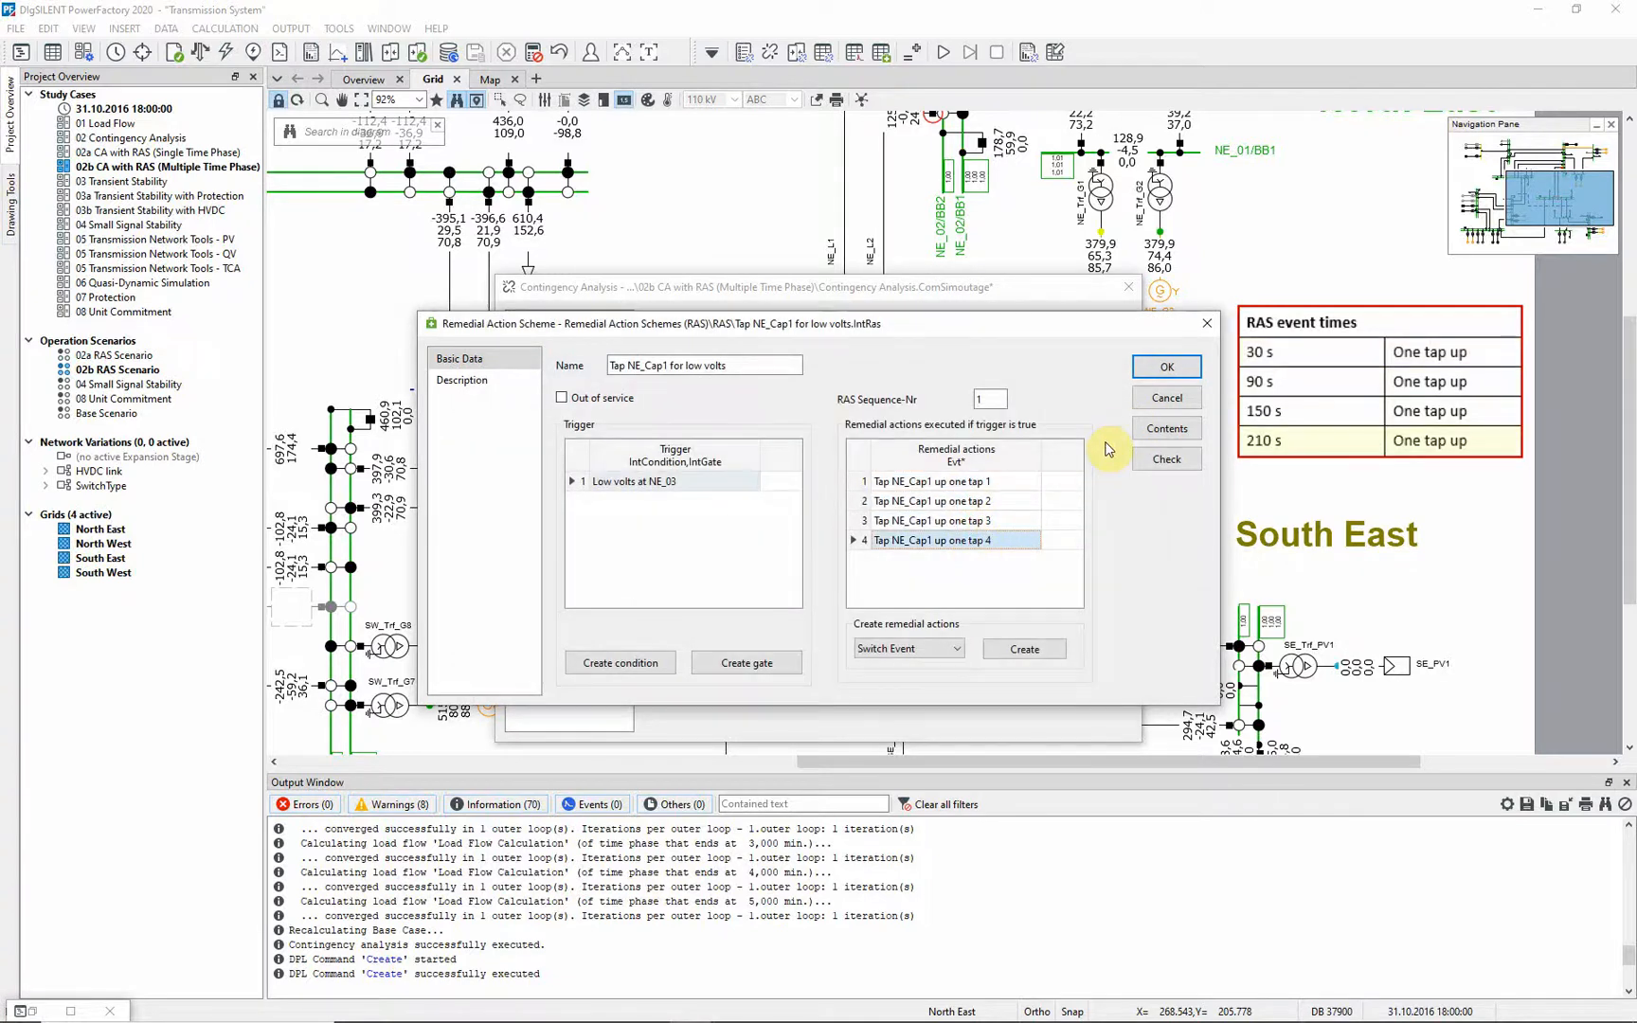
click(1165, 366)
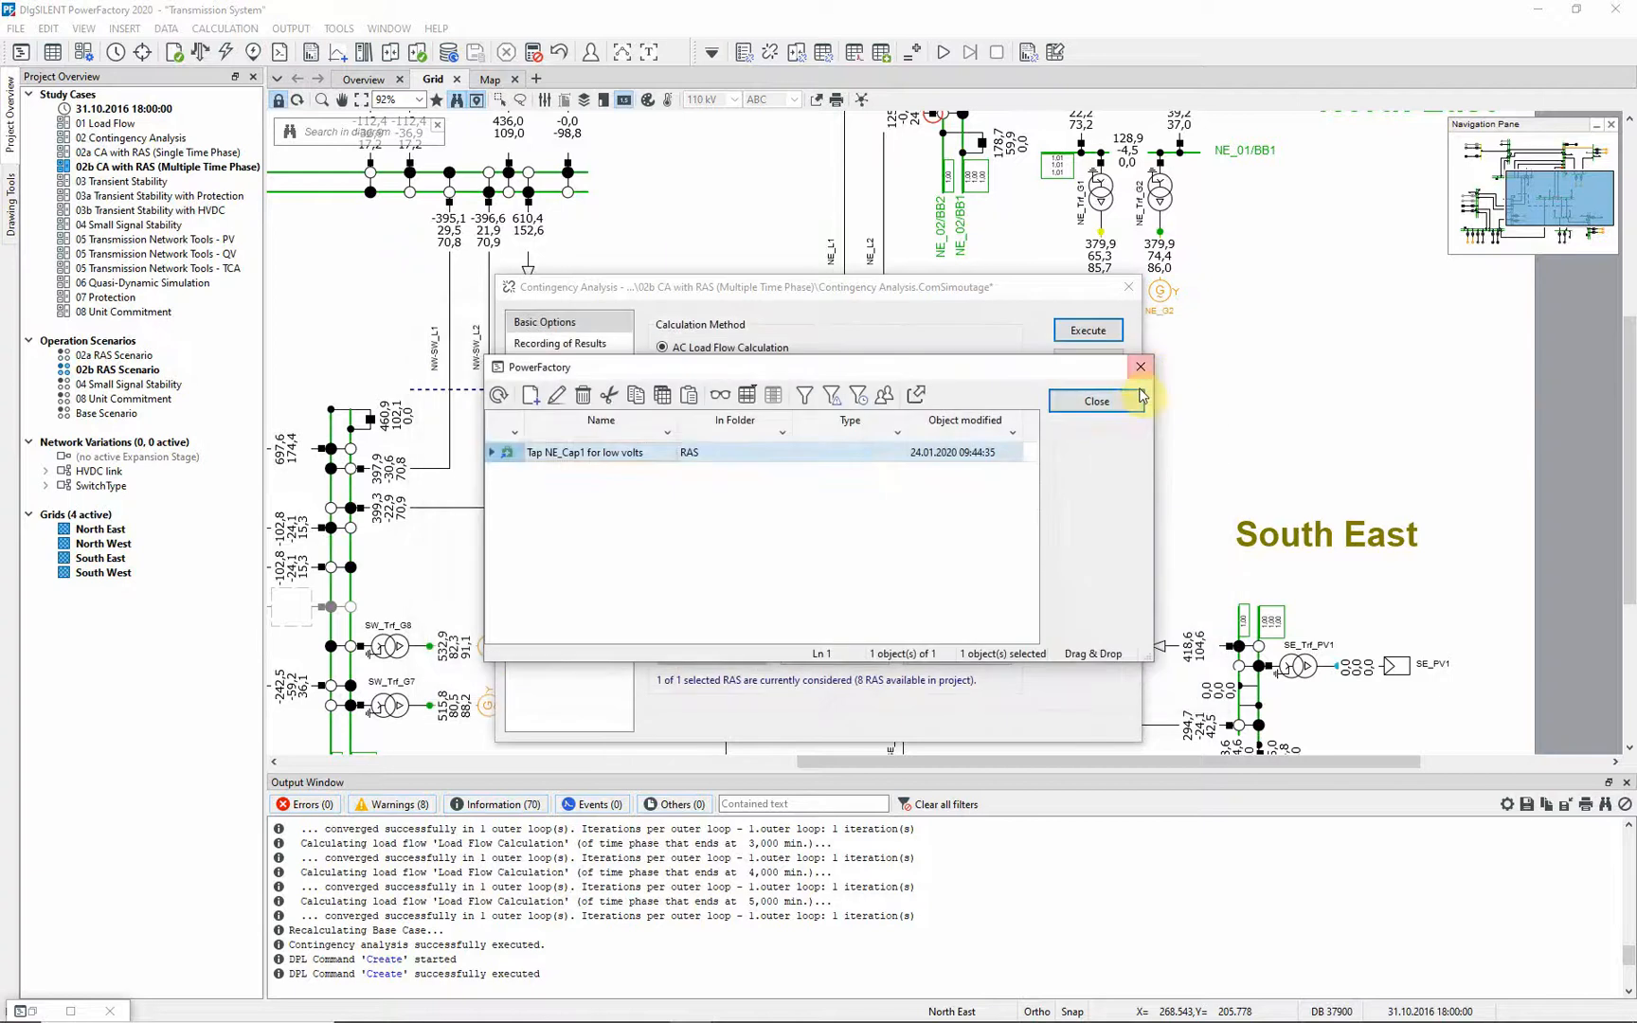
click(1095, 401)
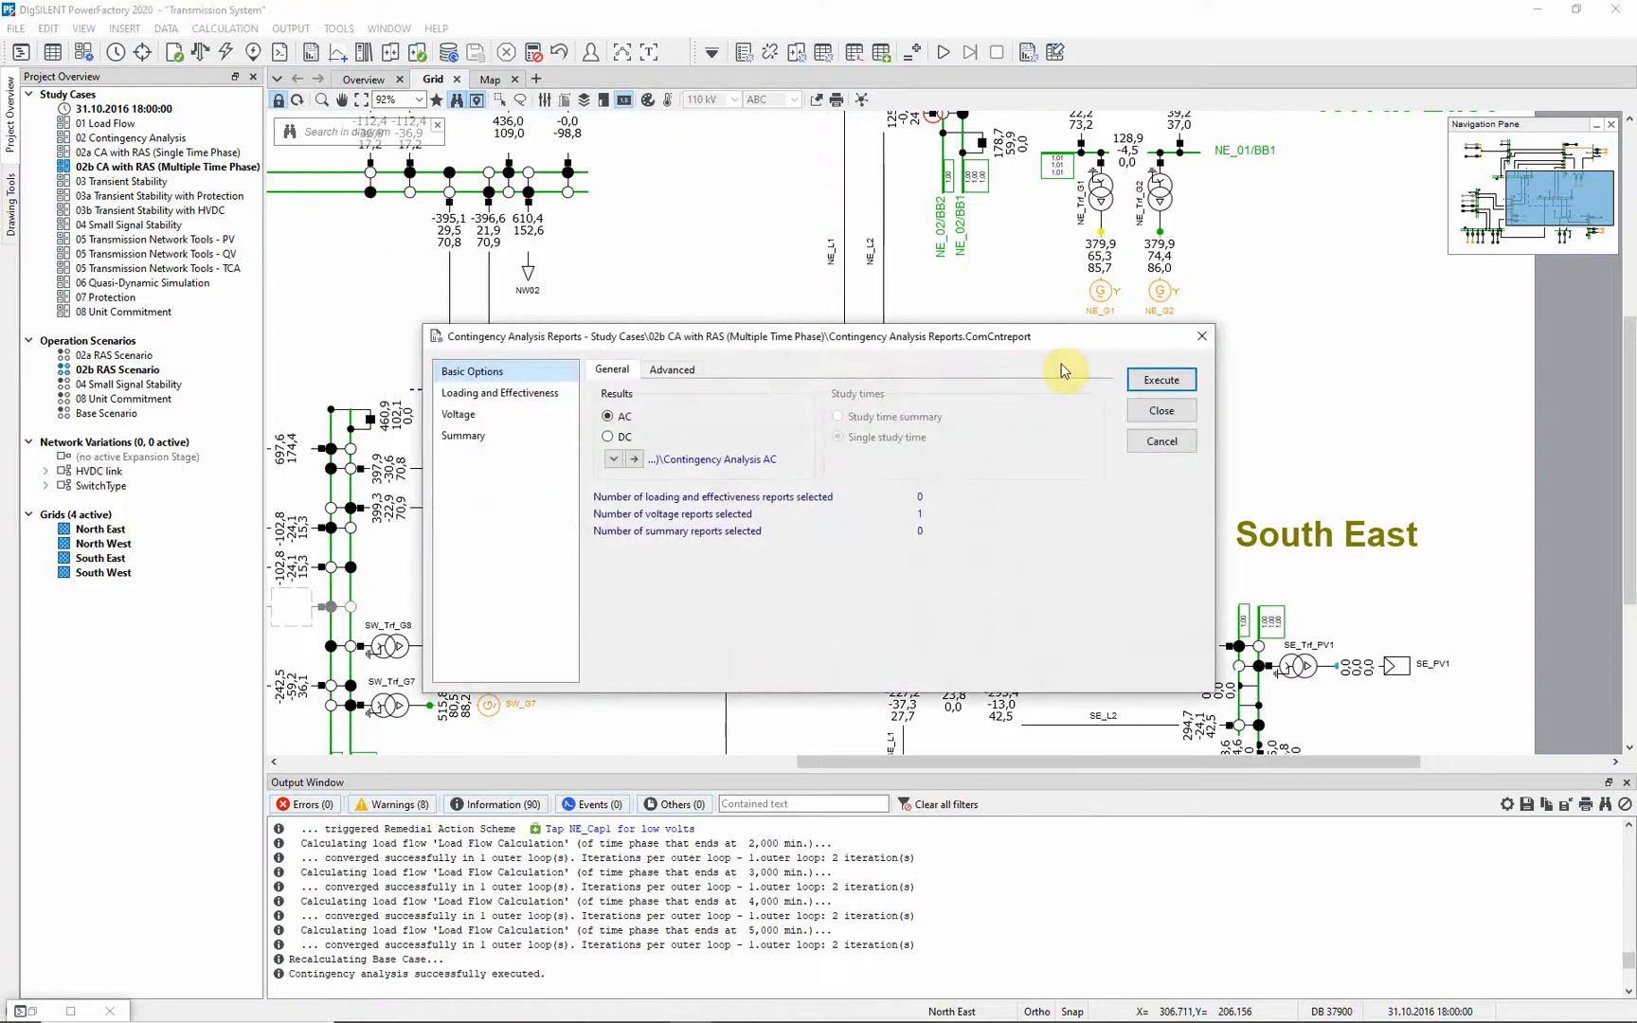
Generate and close the minimum voltage violations report with the remedial scheme.
click(1160, 378)
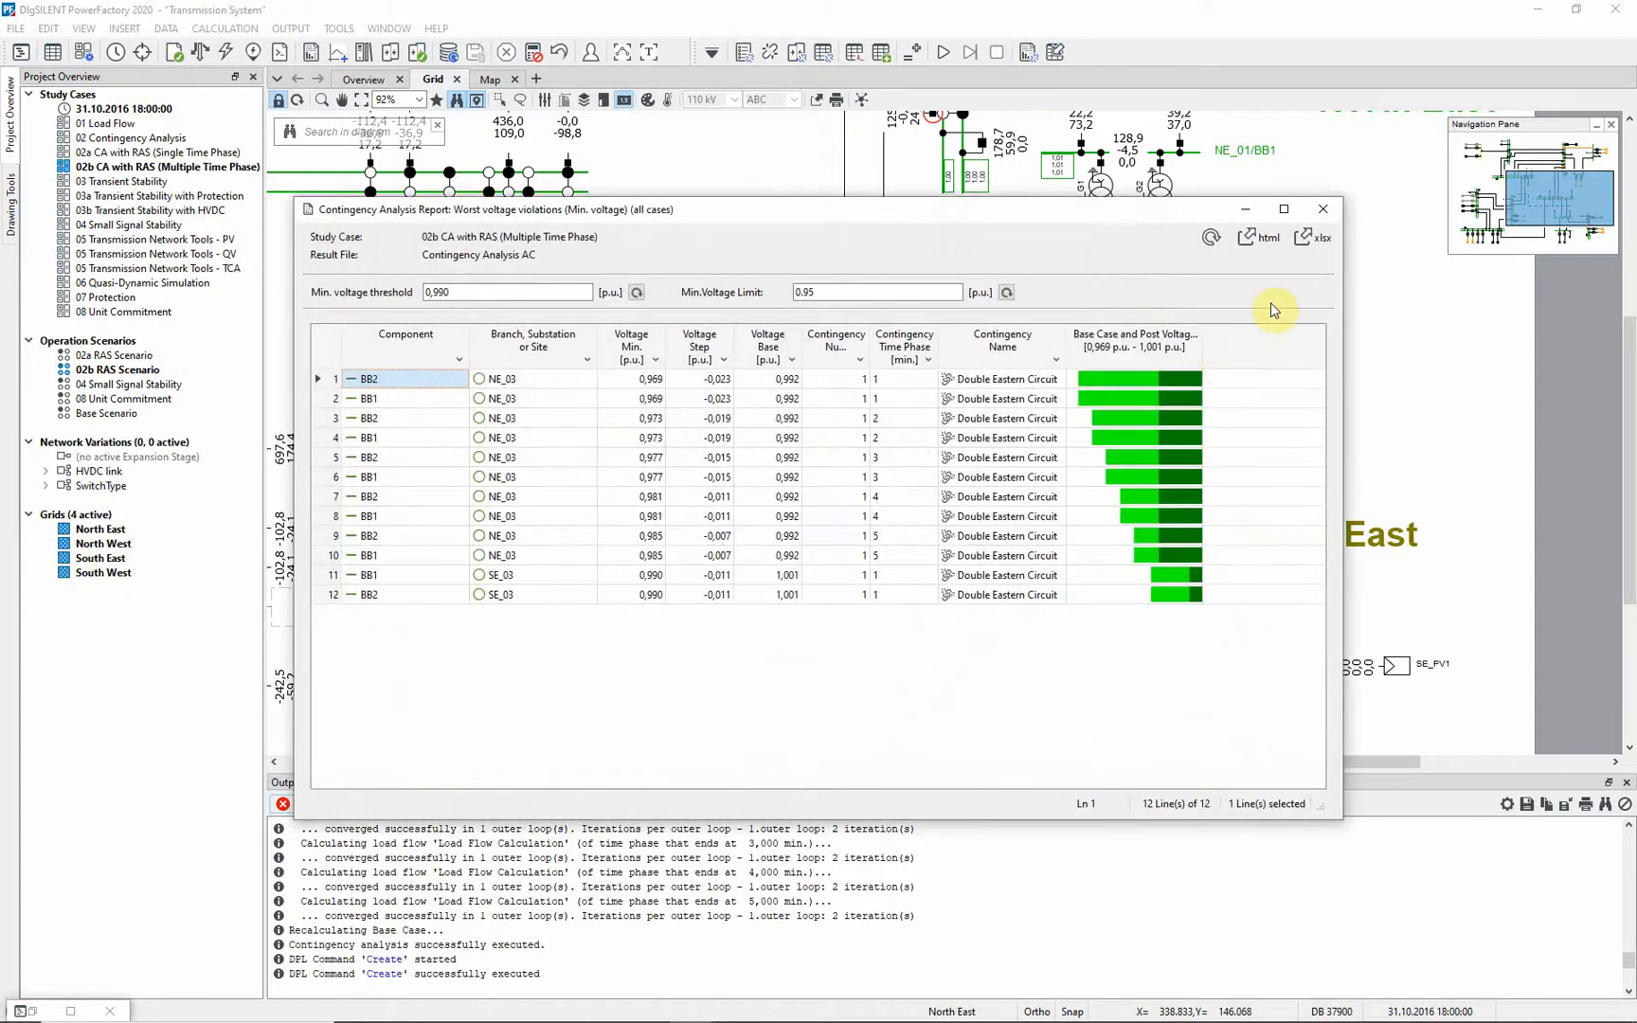
click(1321, 208)
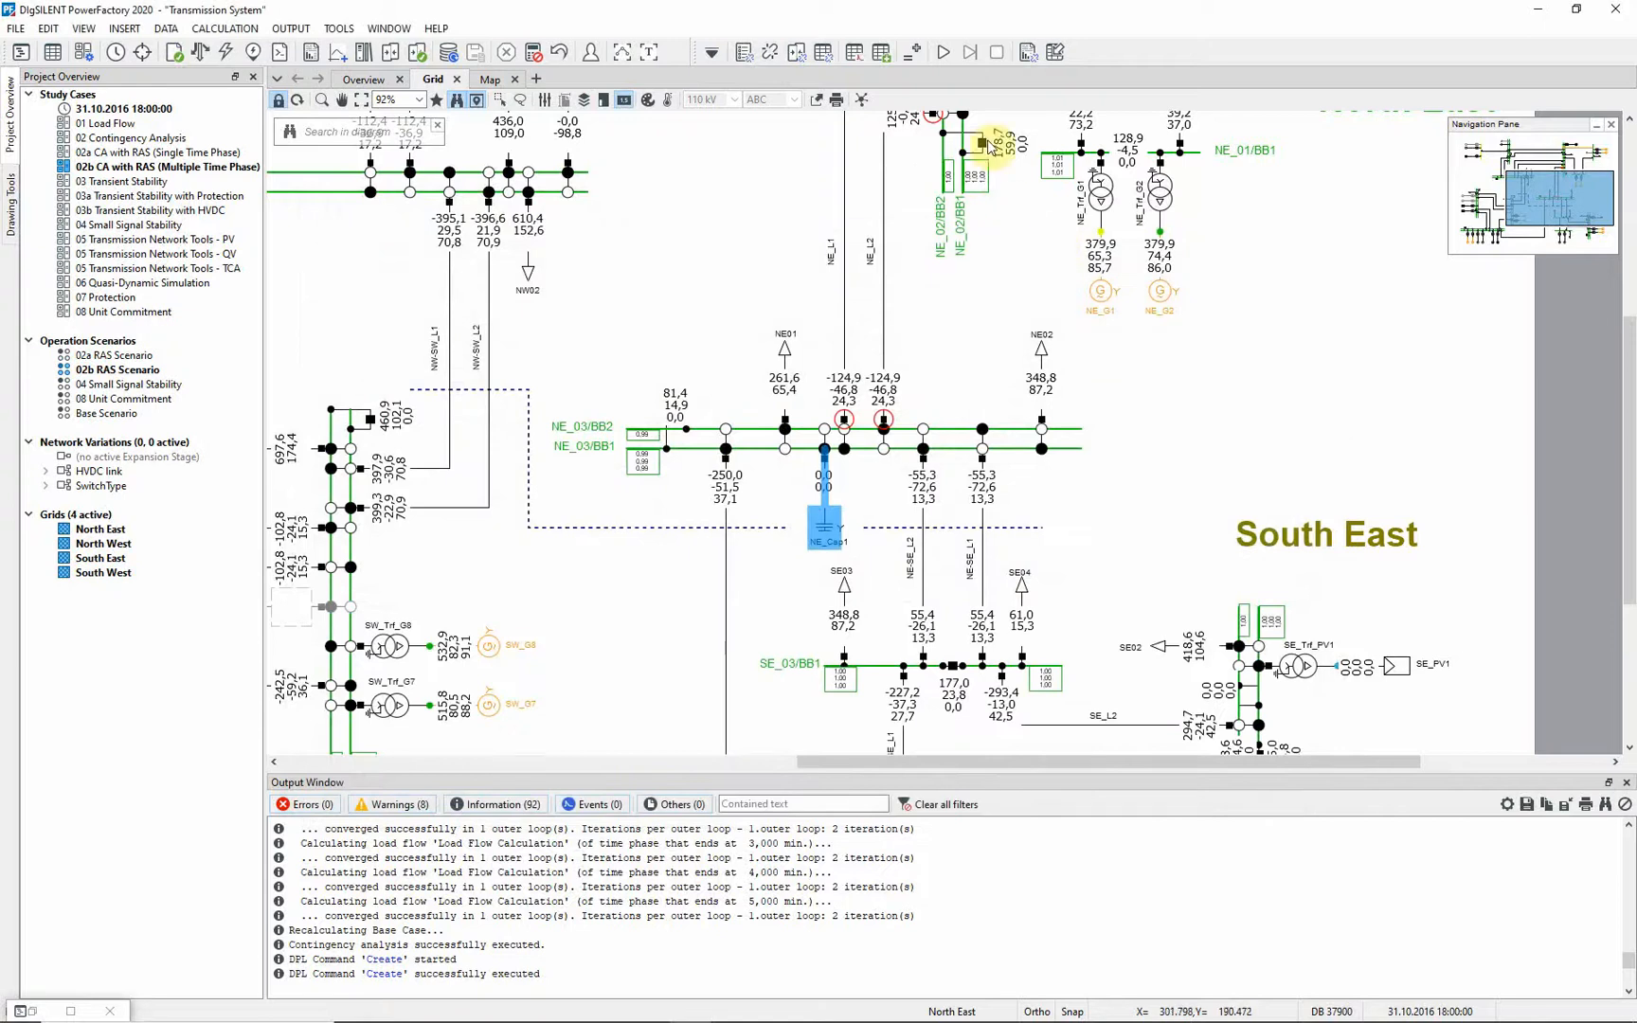
Start a trace of the Double Eastern Circuit contingency.
click(940, 51)
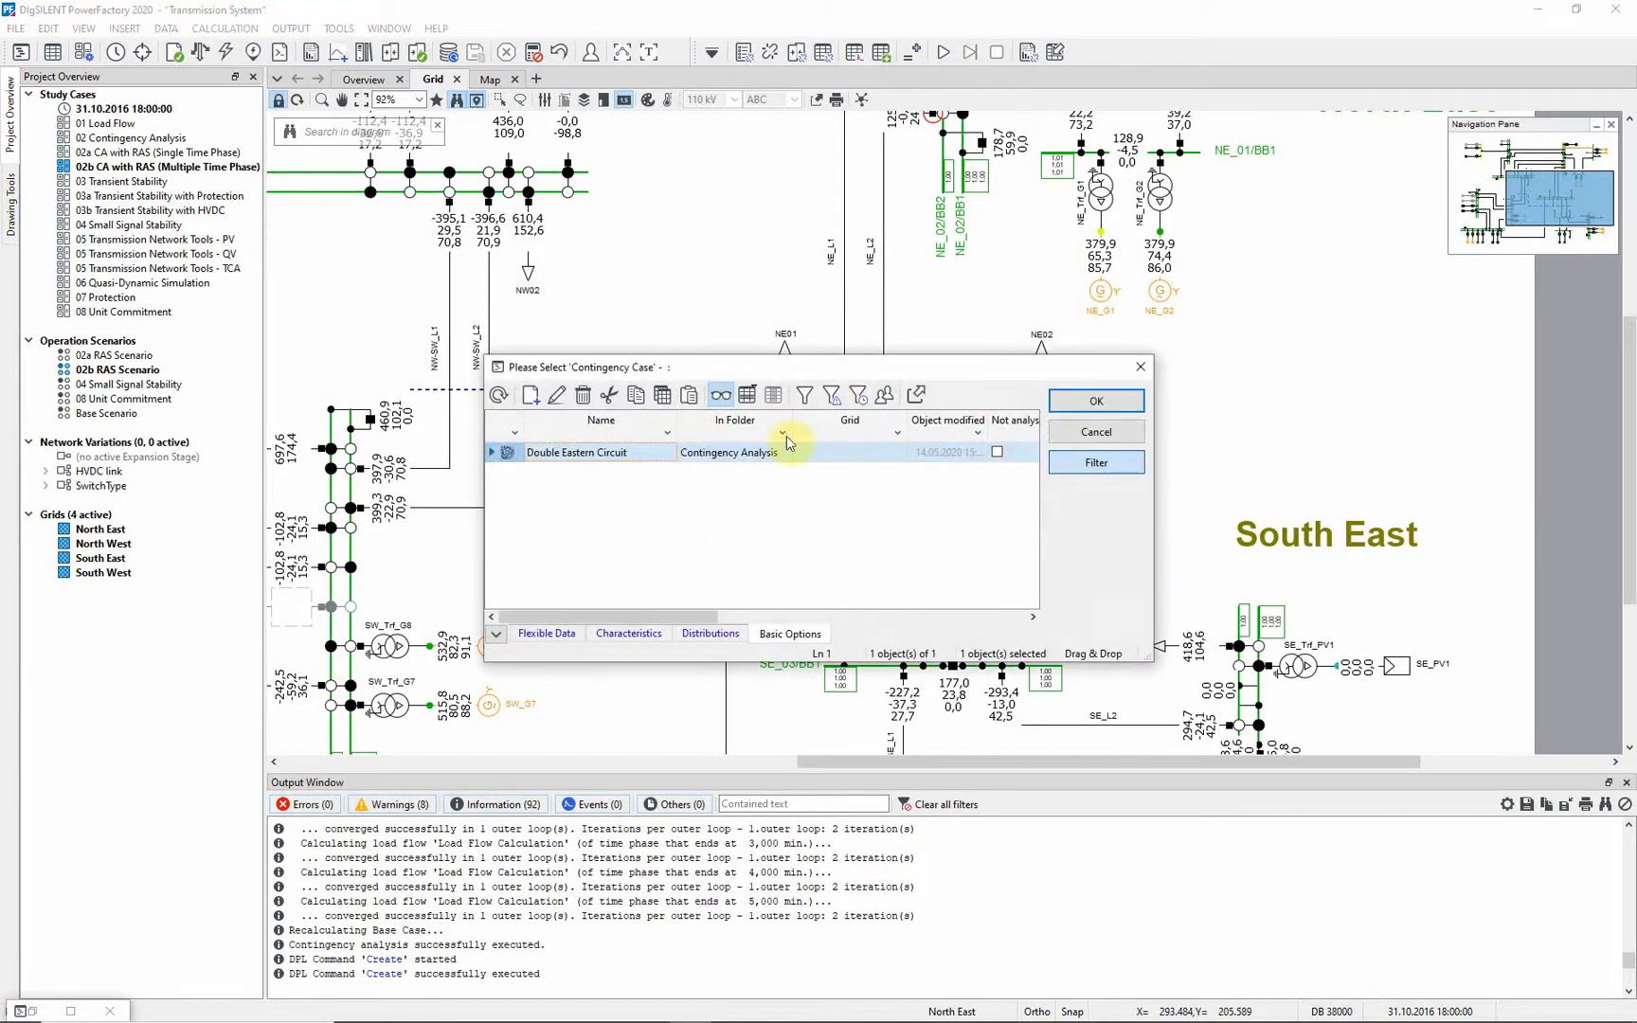
click(1095, 400)
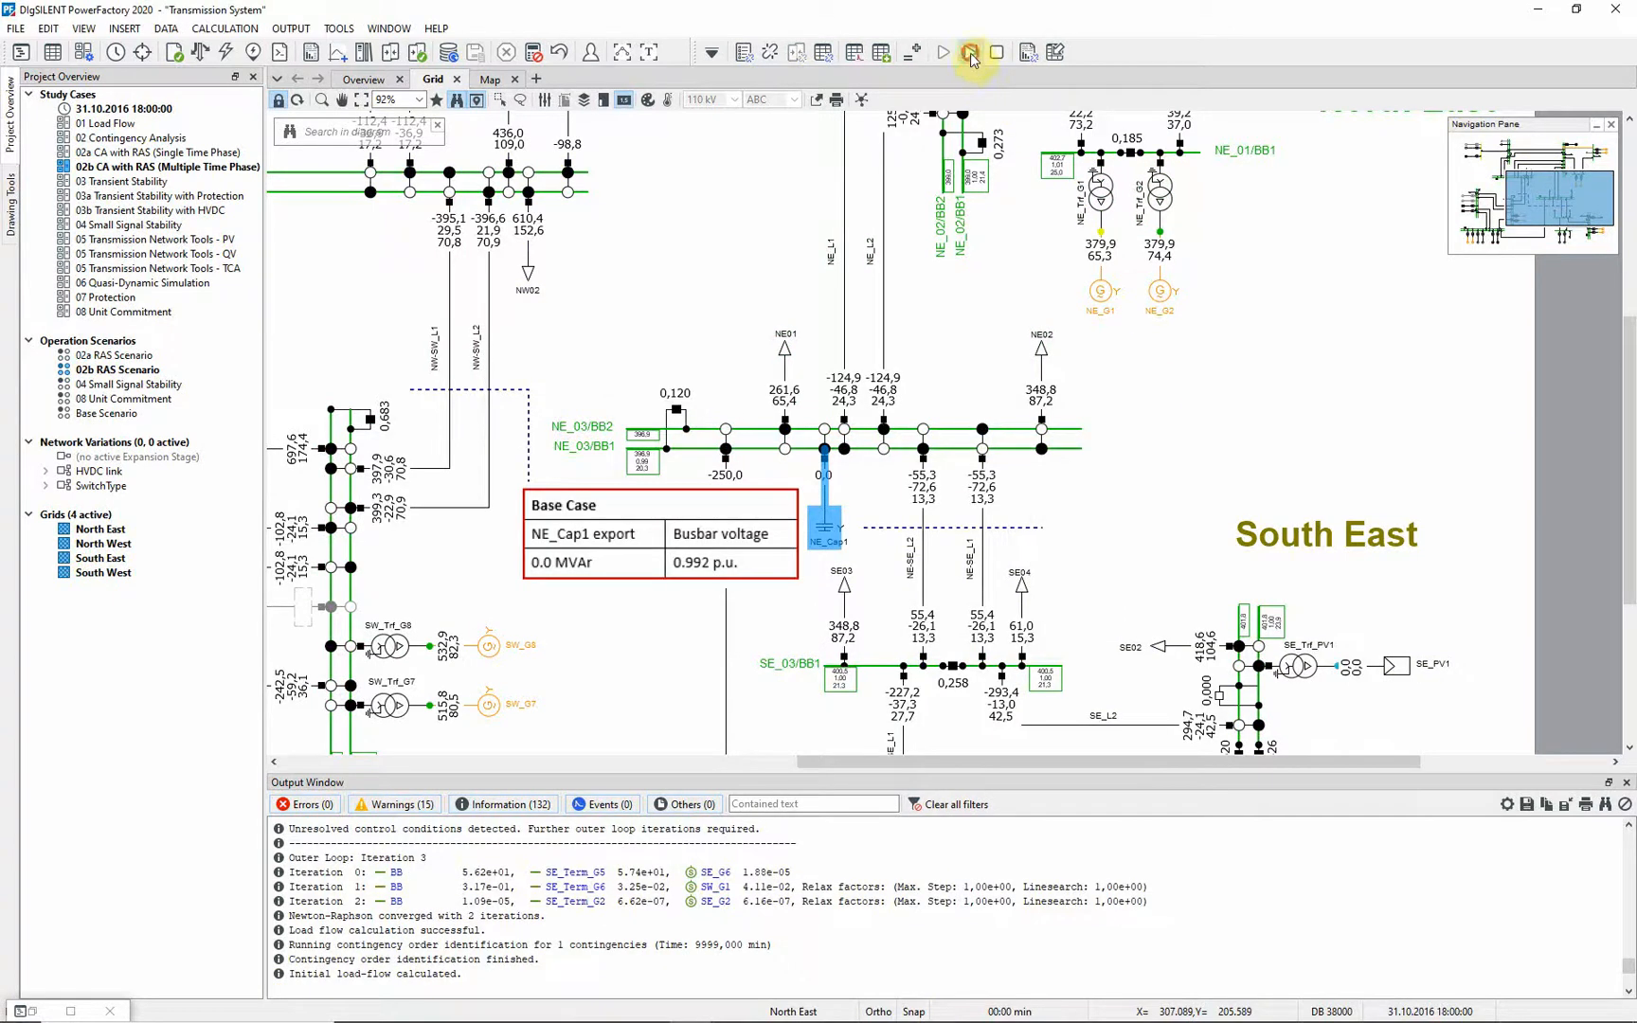
Step the trace through time phases 1 to 5, NE_Cap1 reaching 97.1 Mvar.
click(943, 52)
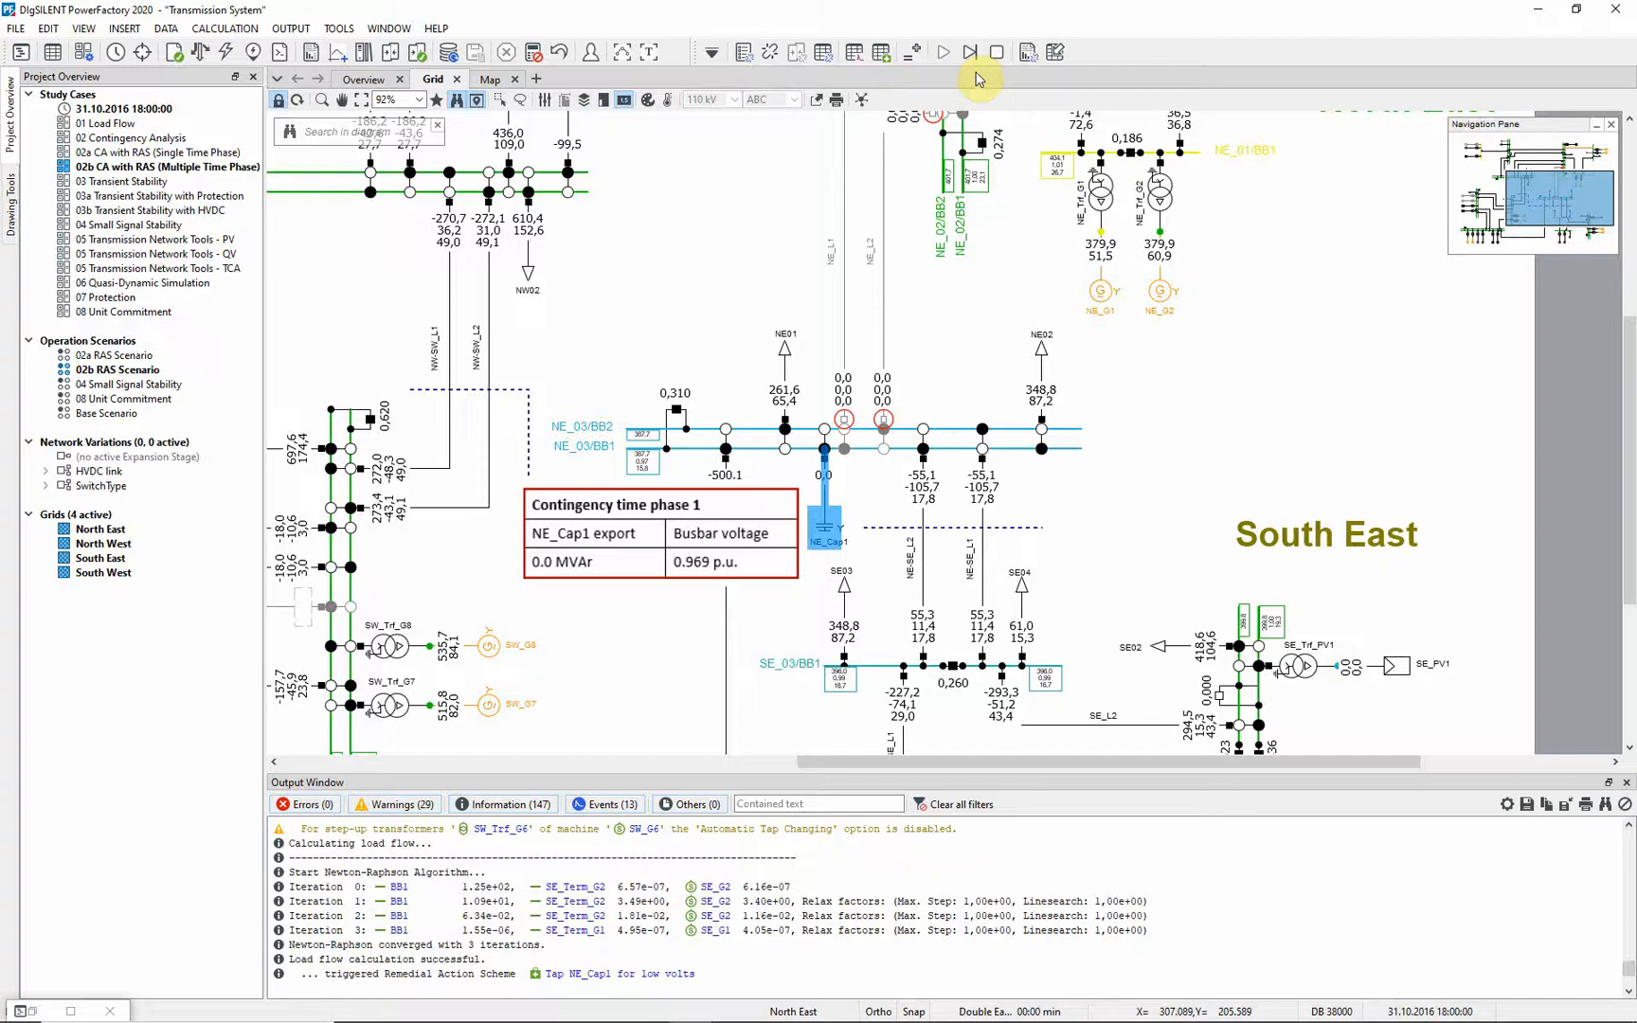
mouse_move(975, 73)
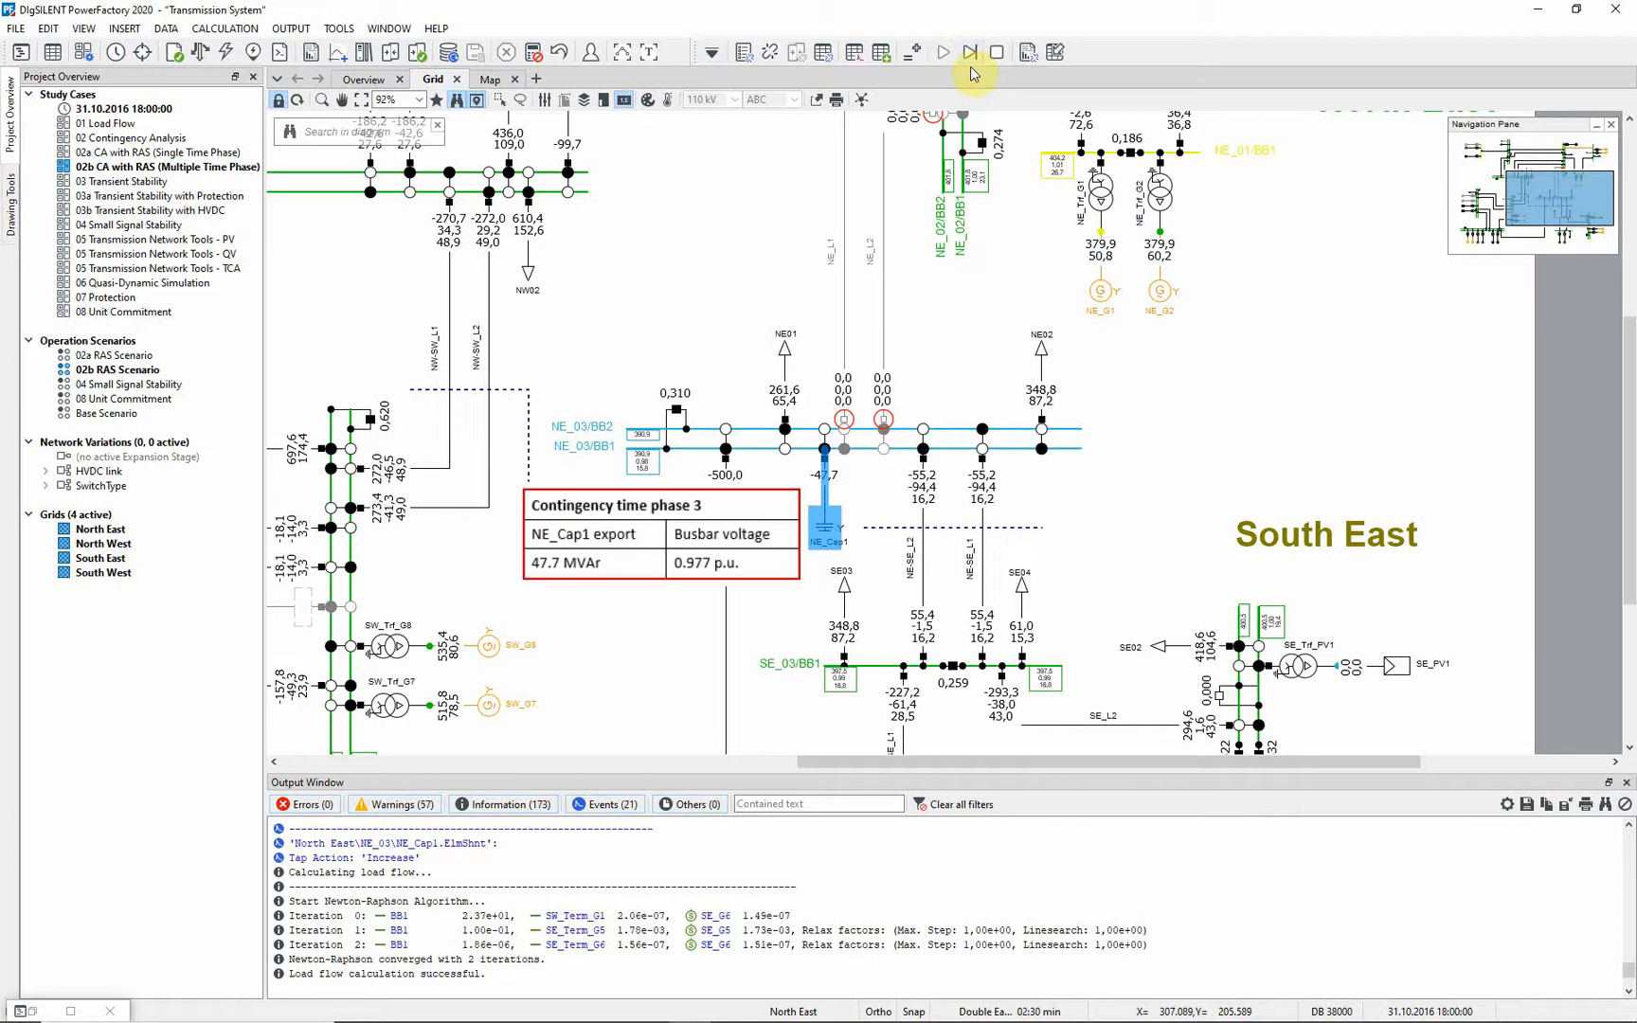
click(966, 51)
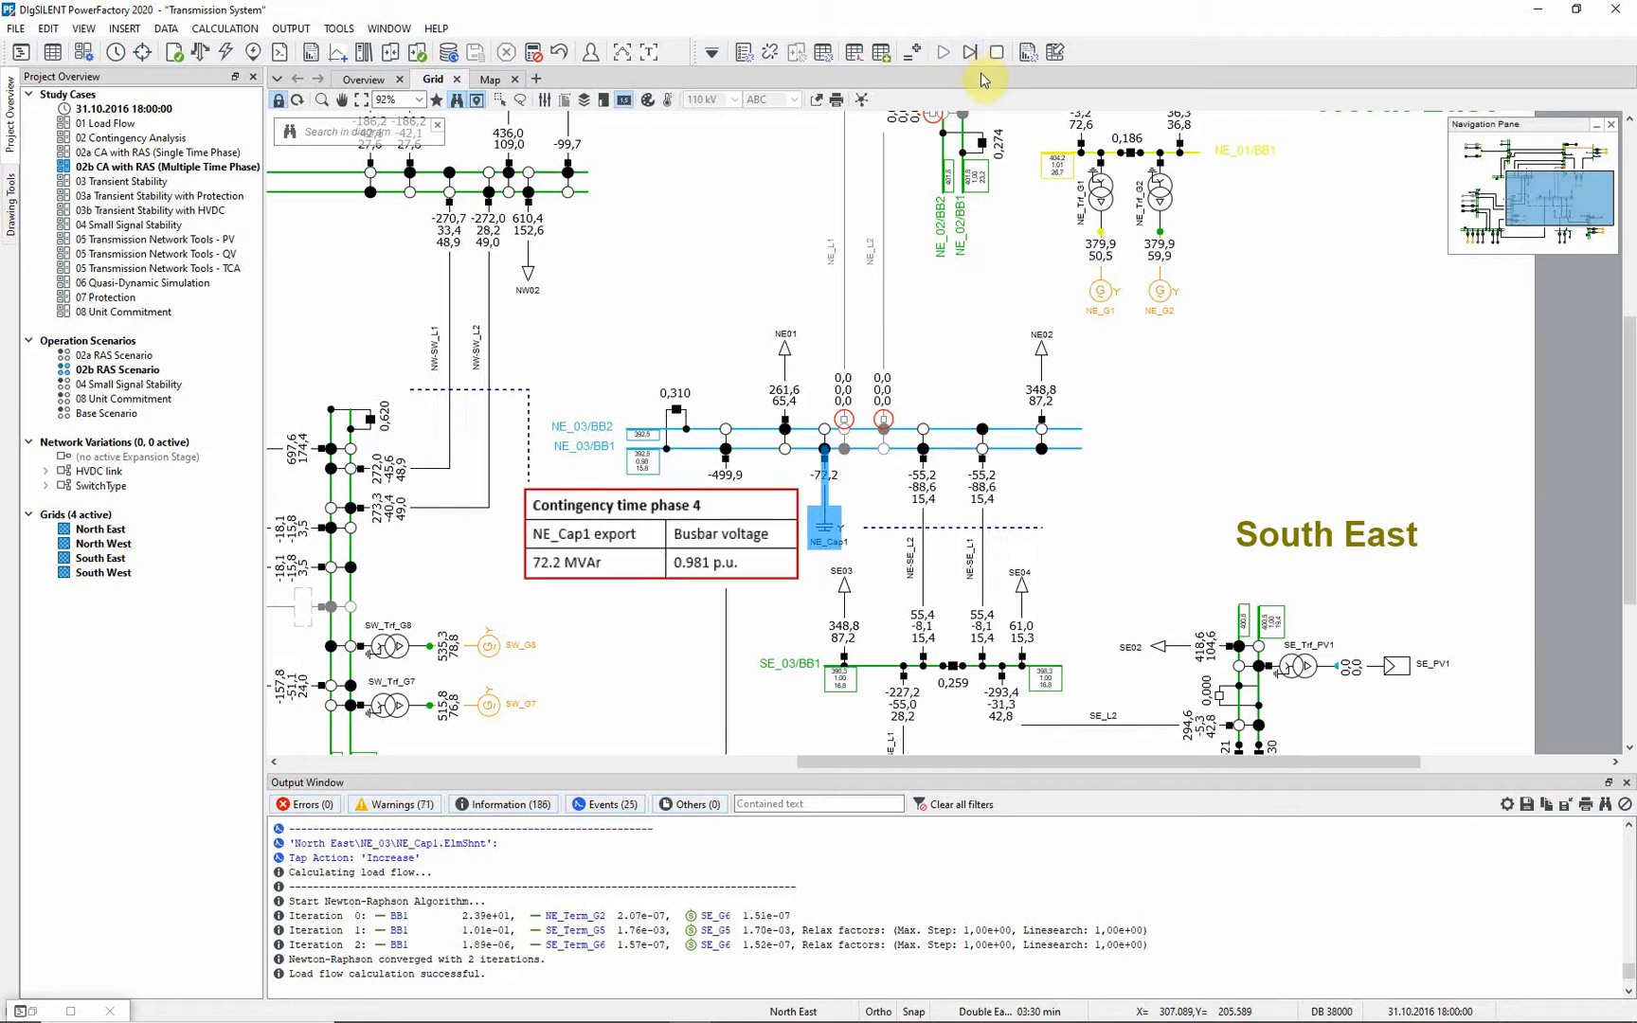
click(964, 51)
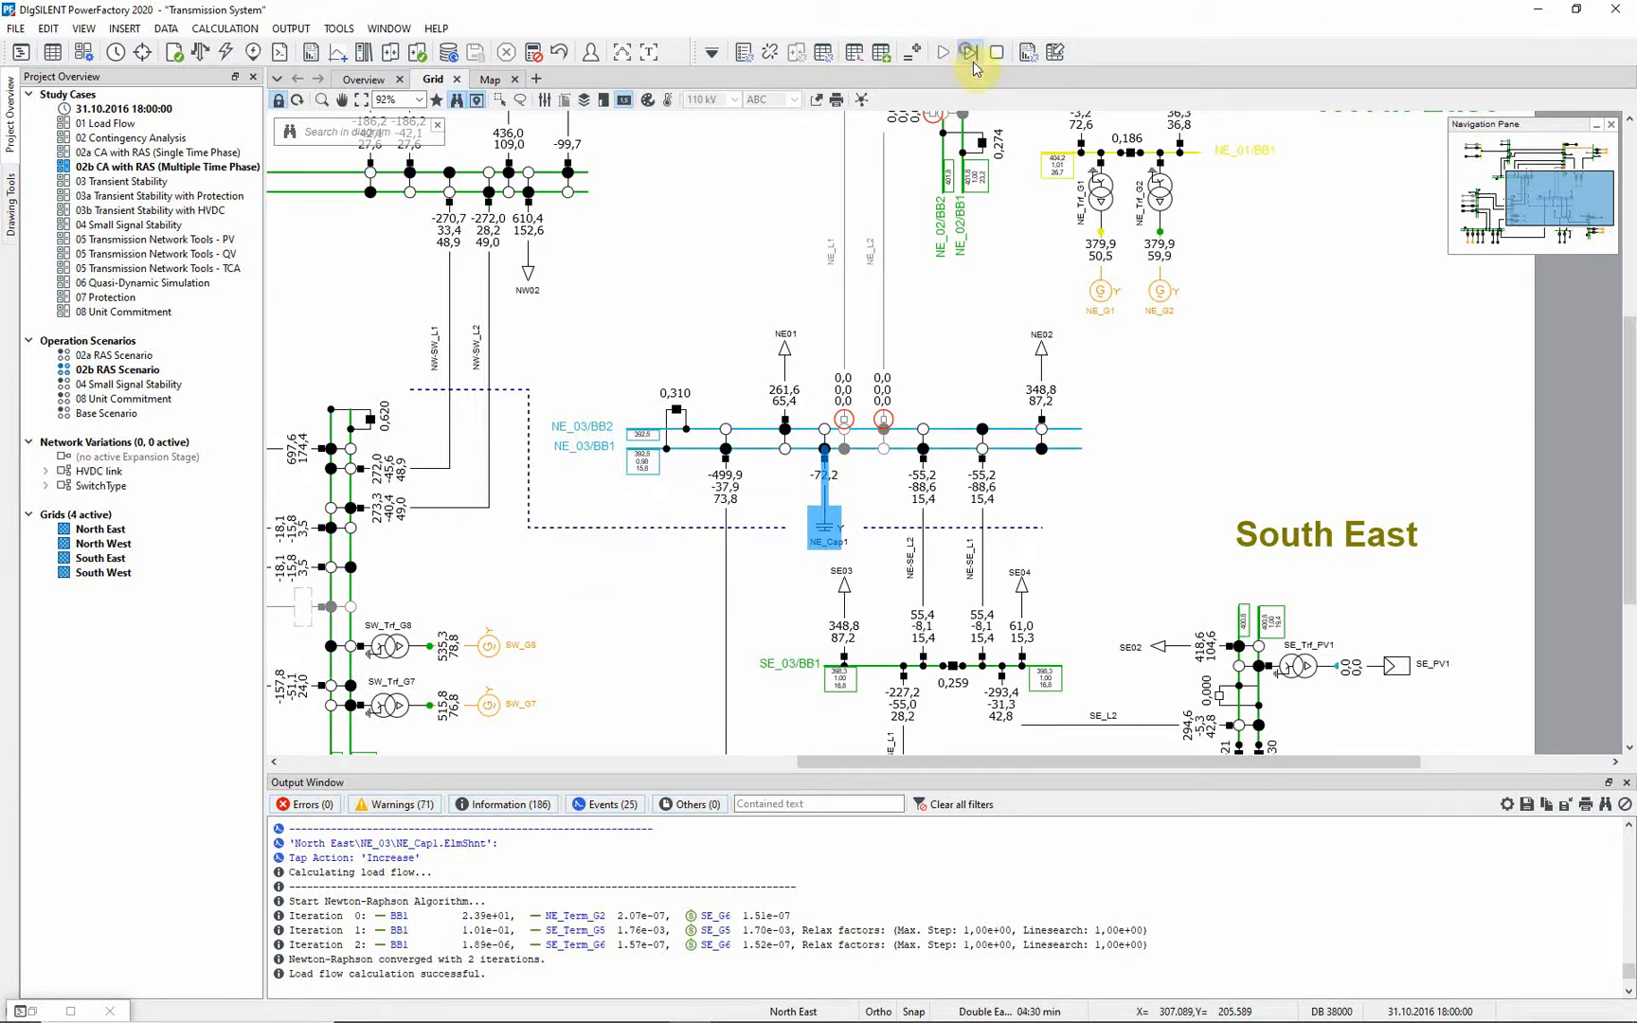
click(970, 51)
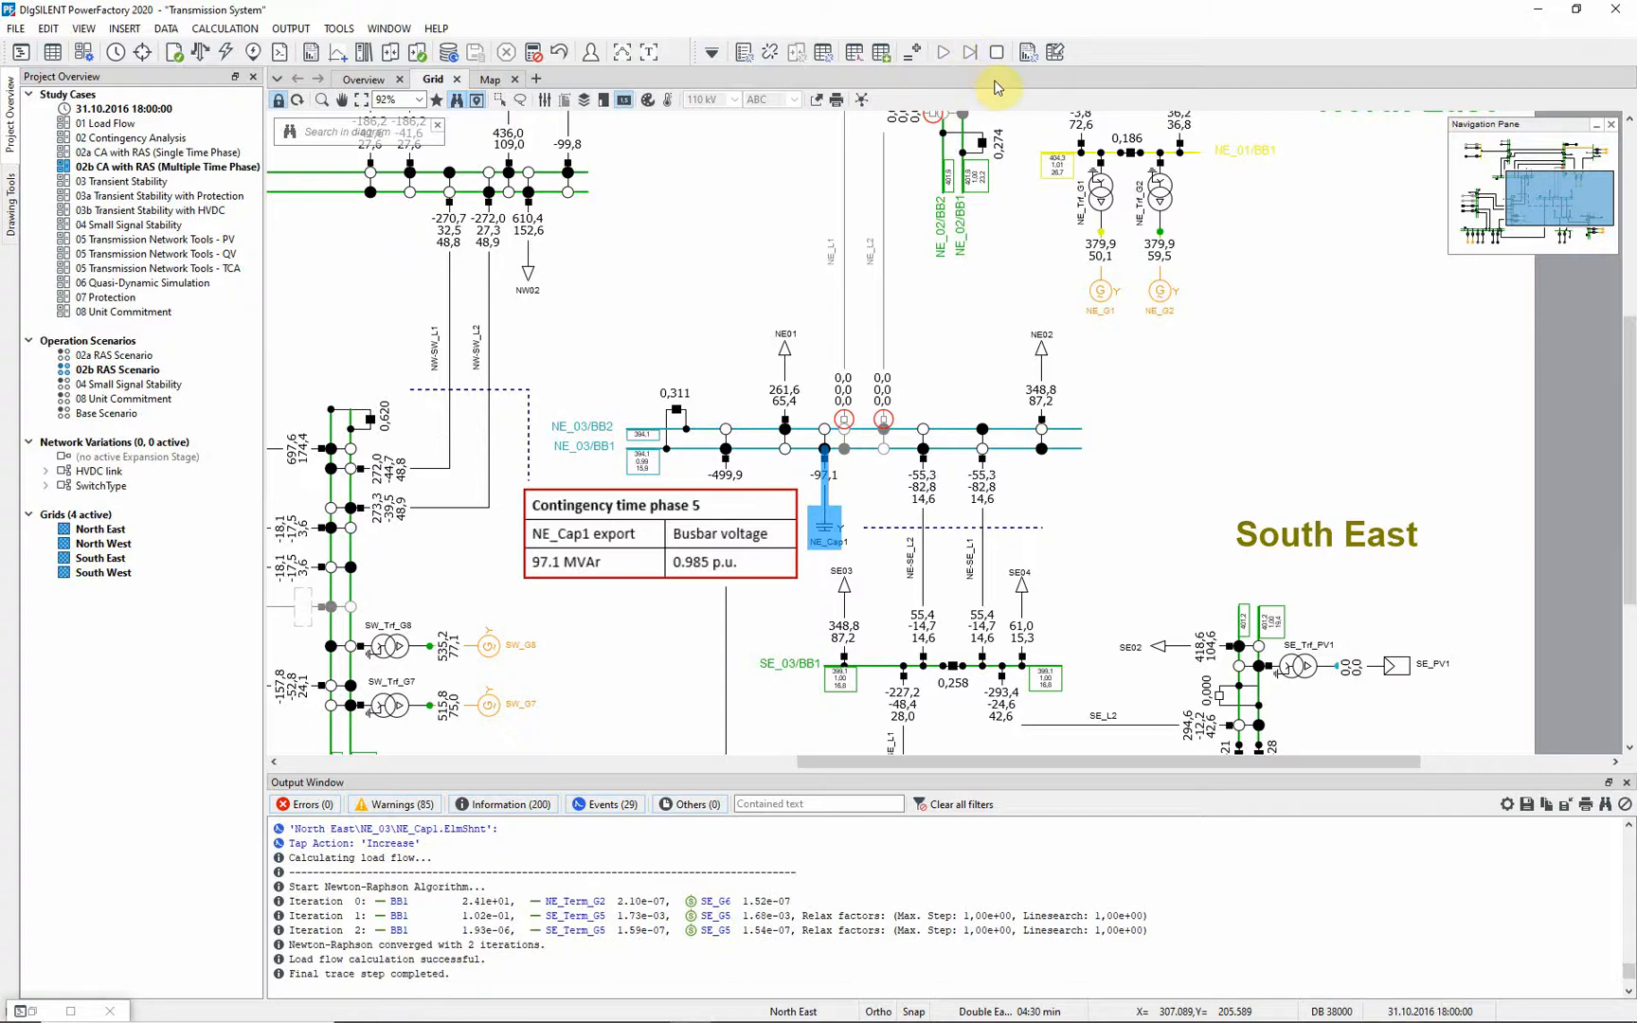